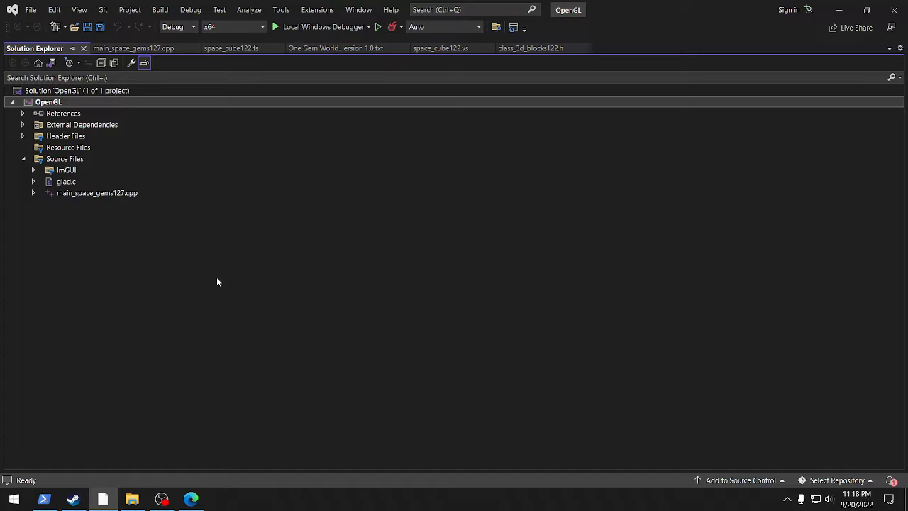
pyautogui.moveTo(238, 186)
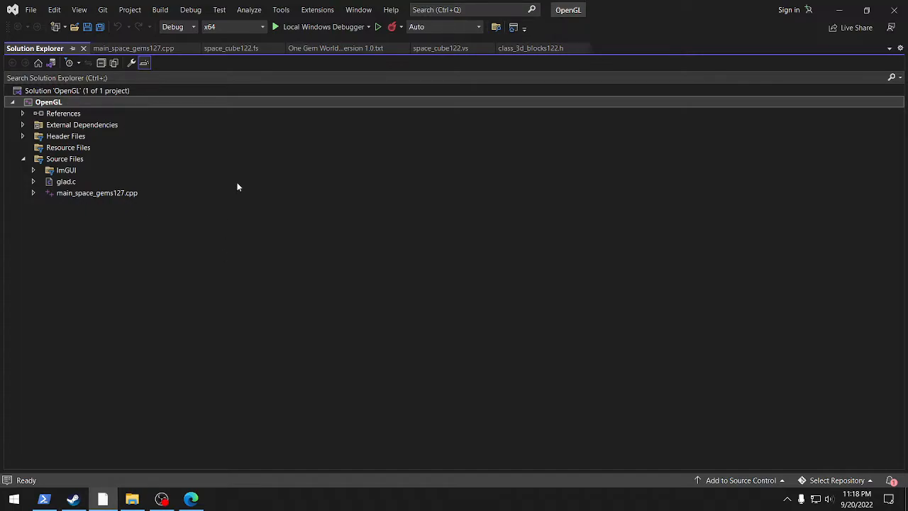
pyautogui.moveTo(220, 153)
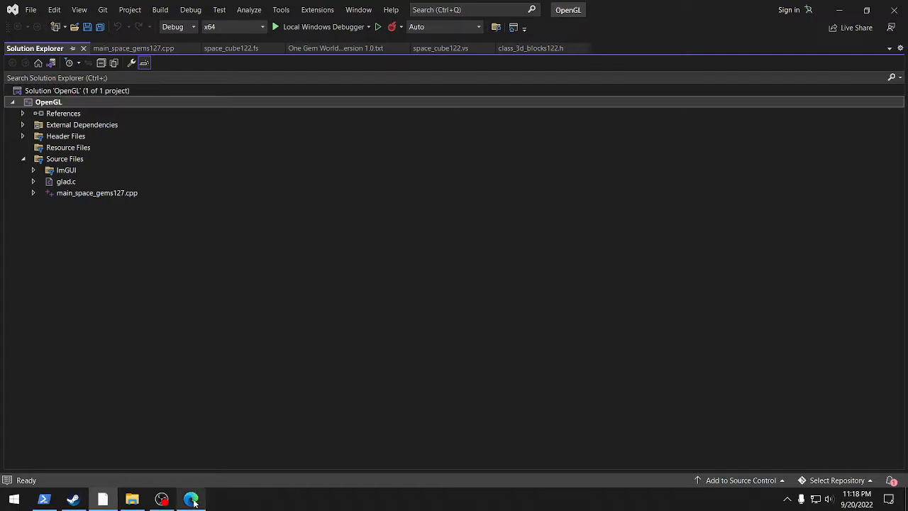
# Step: Bring Edge forward and show the SFML 2.5.1 page listing Visual C++ and GCC packages
pyautogui.click(191, 498)
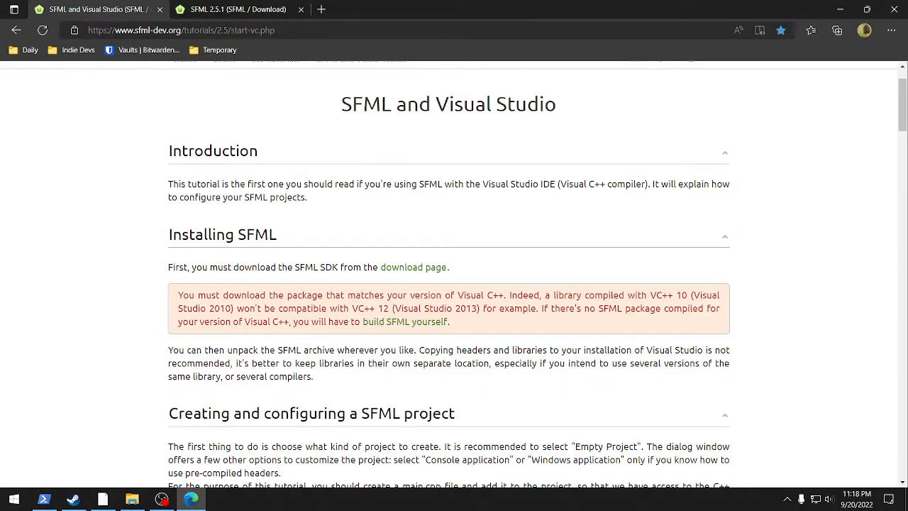
pyautogui.click(238, 9)
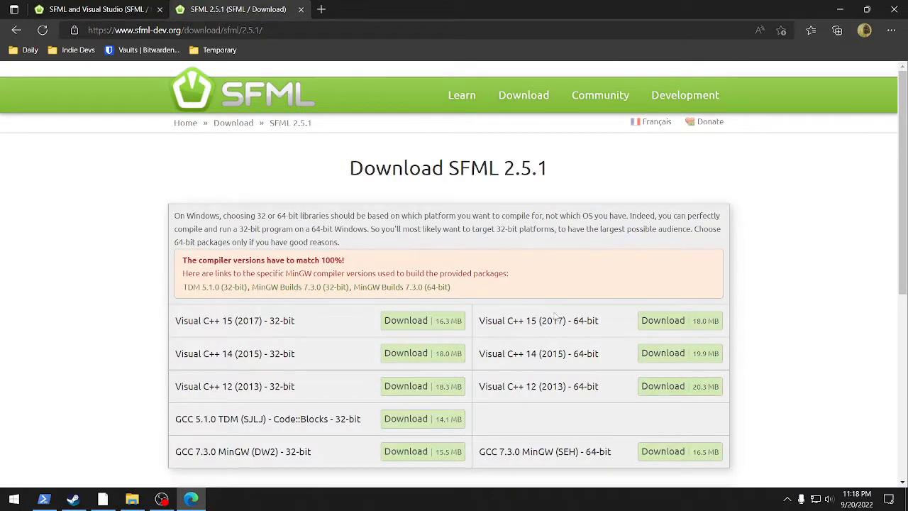
pyautogui.moveTo(507, 272)
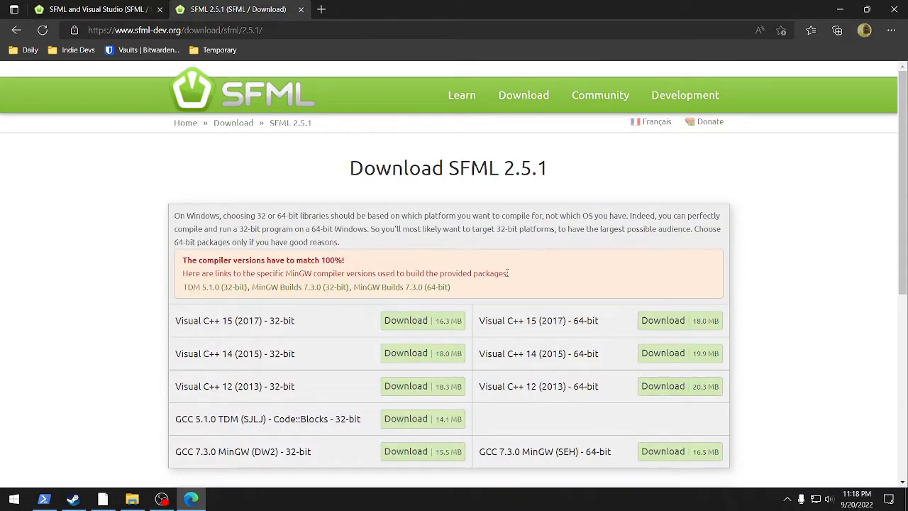
pyautogui.moveTo(183, 215); pyautogui.dragTo(509, 273)
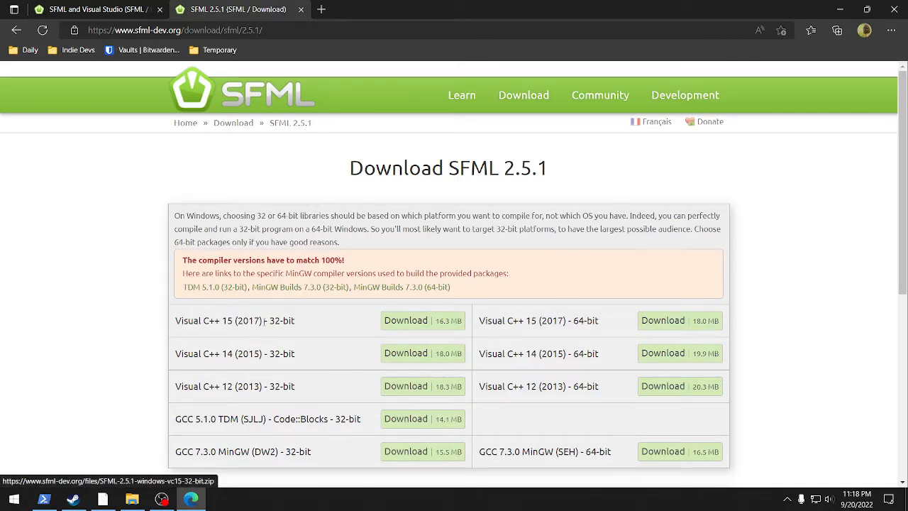
pyautogui.moveTo(608, 328)
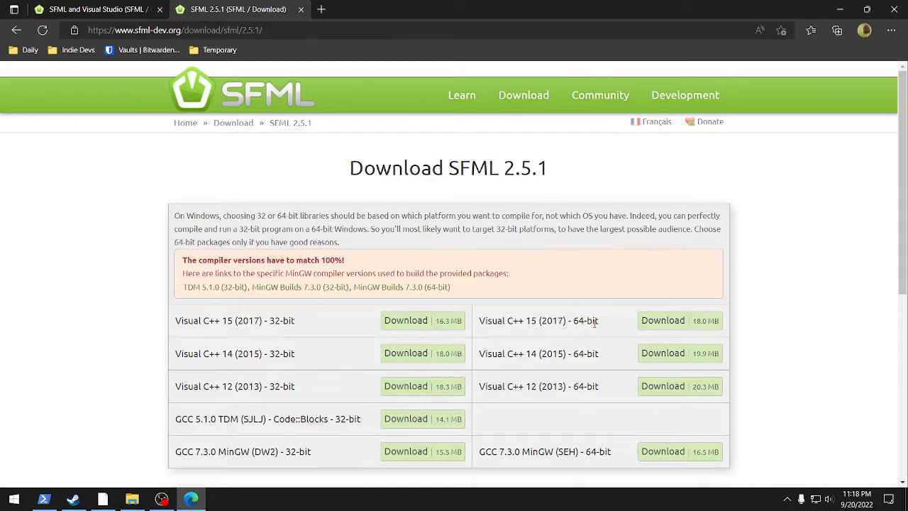
pyautogui.moveTo(560, 300)
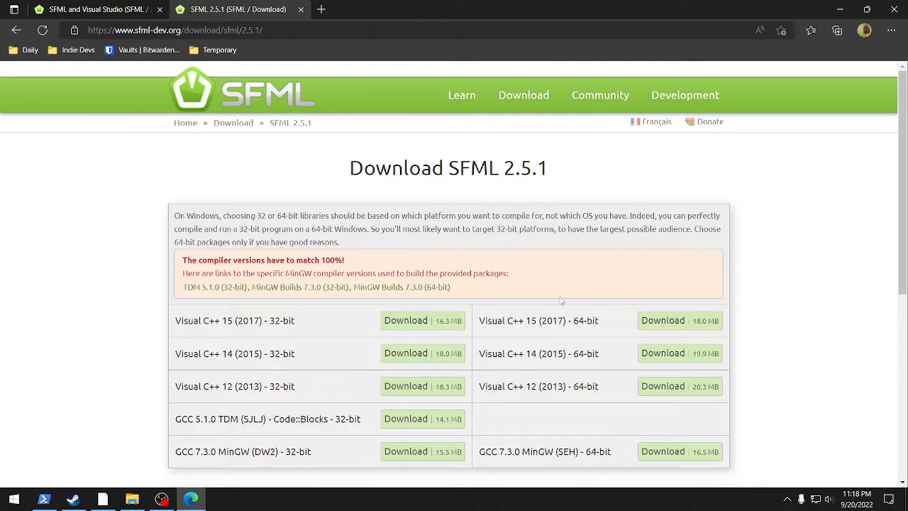
pyautogui.moveTo(779, 347)
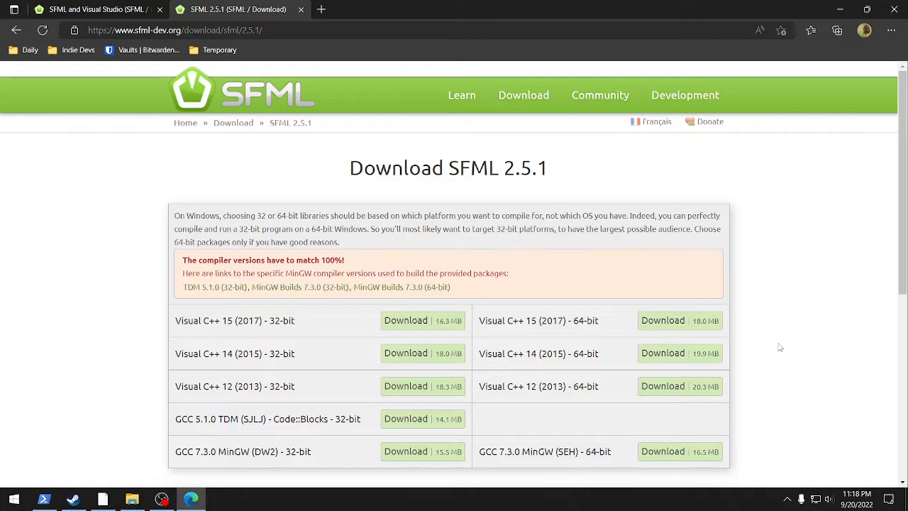
pyautogui.moveTo(670, 320)
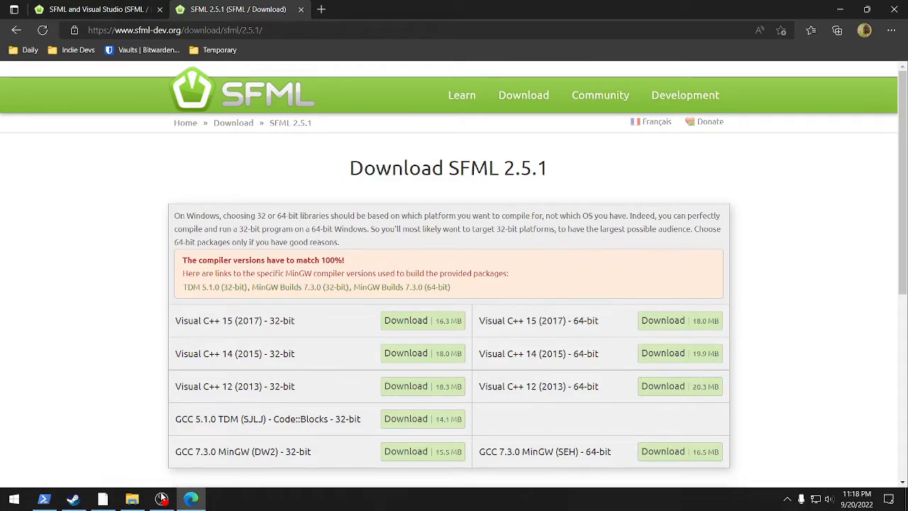
# Step: Browse the extracted SFML-2.5.1-windows-vc15-64-bit package to include\SFML, then return to Edge
pyautogui.click(132, 499)
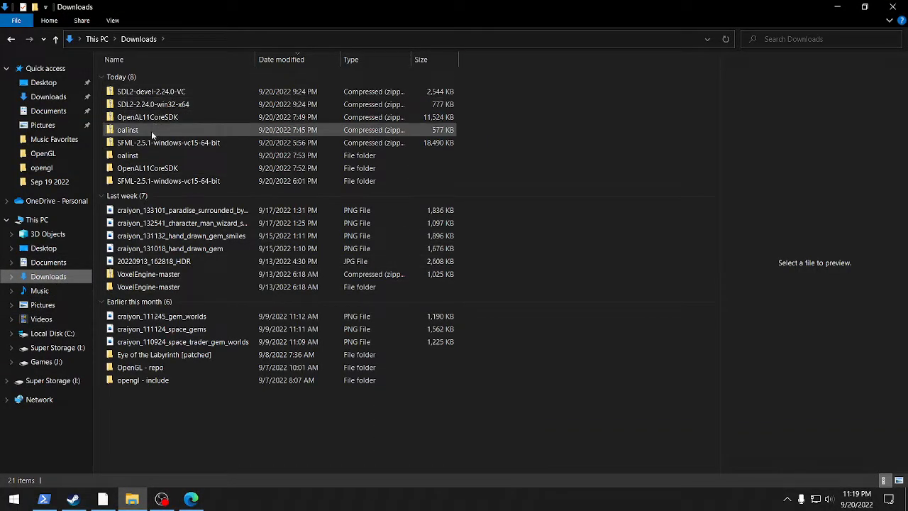
pyautogui.click(168, 181)
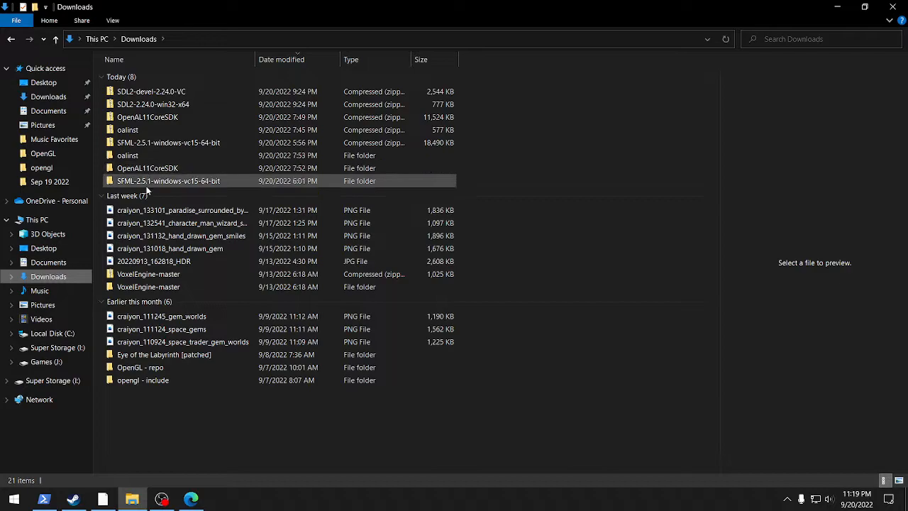
pyautogui.doubleClick(168, 181)
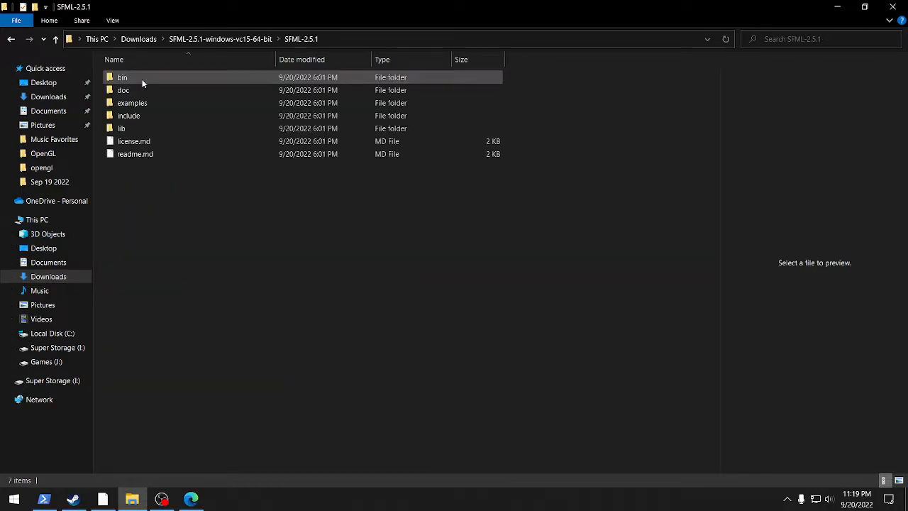
pyautogui.click(132, 103)
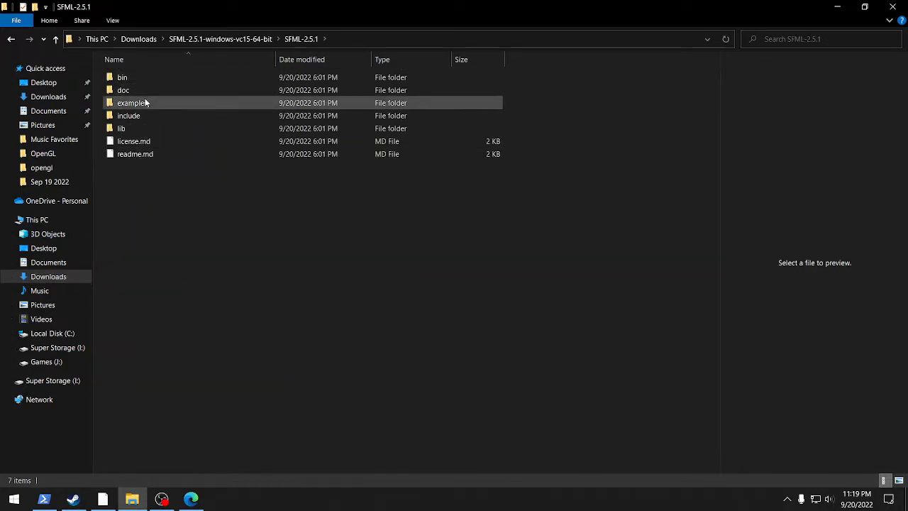
pyautogui.doubleClick(129, 115)
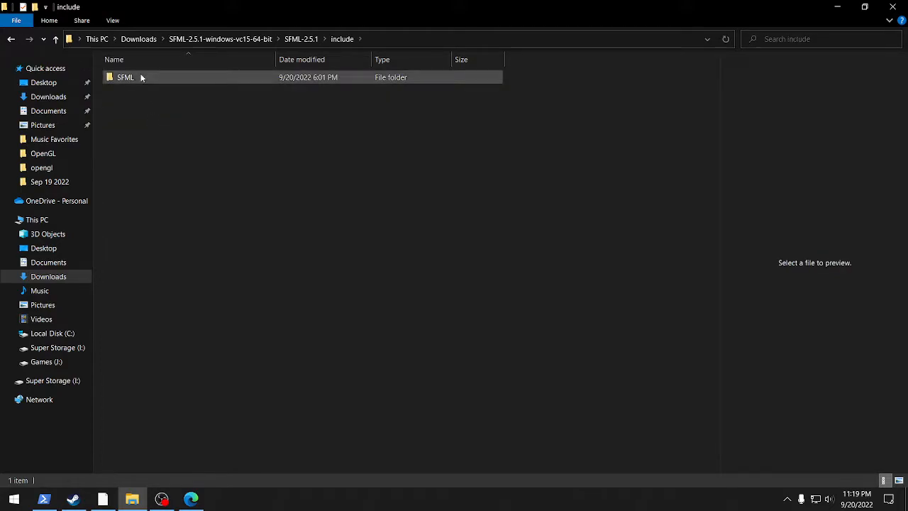
pyautogui.doubleClick(125, 76)
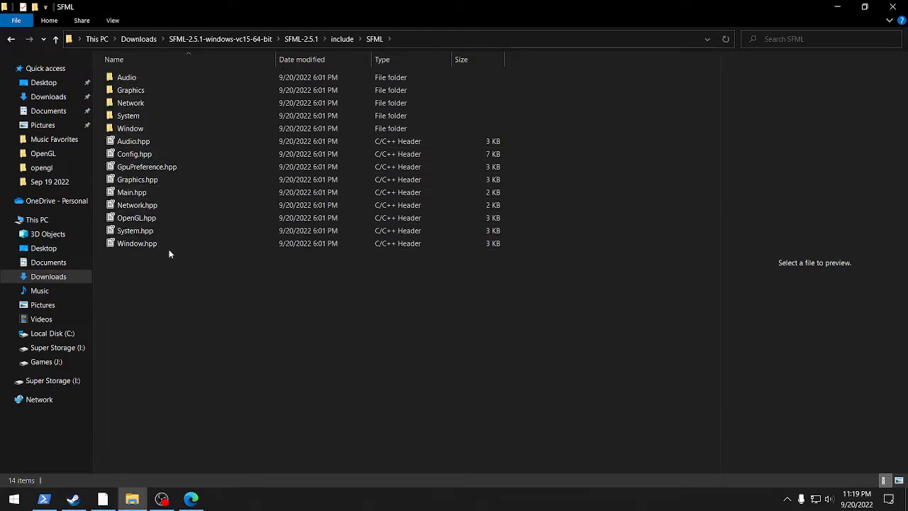
pyautogui.click(130, 128)
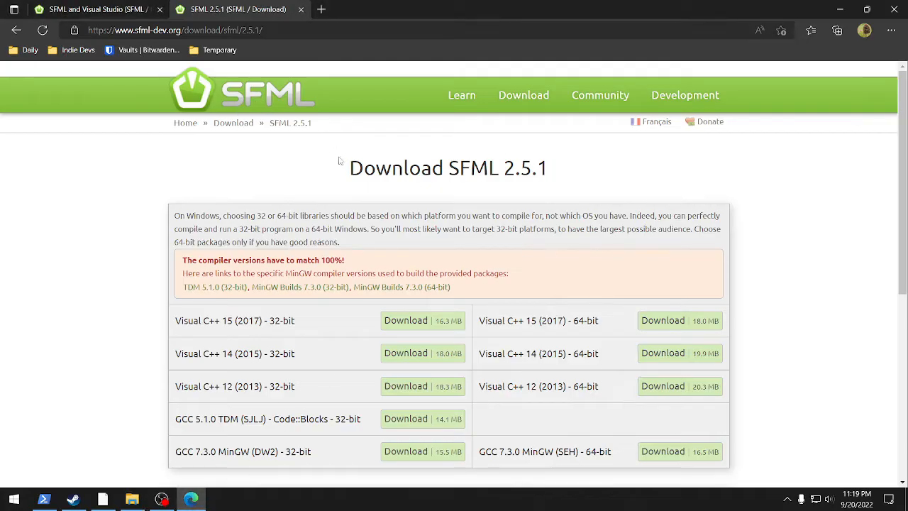
# Step: Read the tutorial's include and library path setup, then return to the OpenGL solution
pyautogui.click(92, 9)
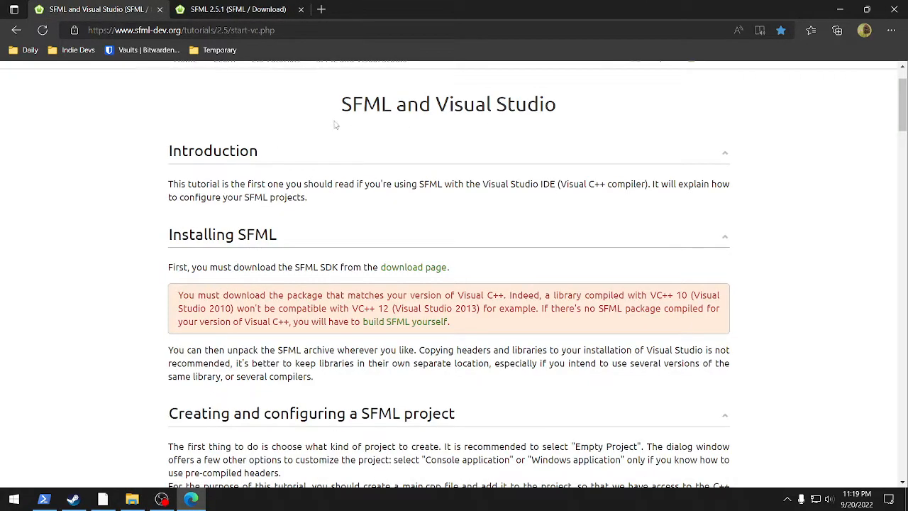
pyautogui.scroll(3)
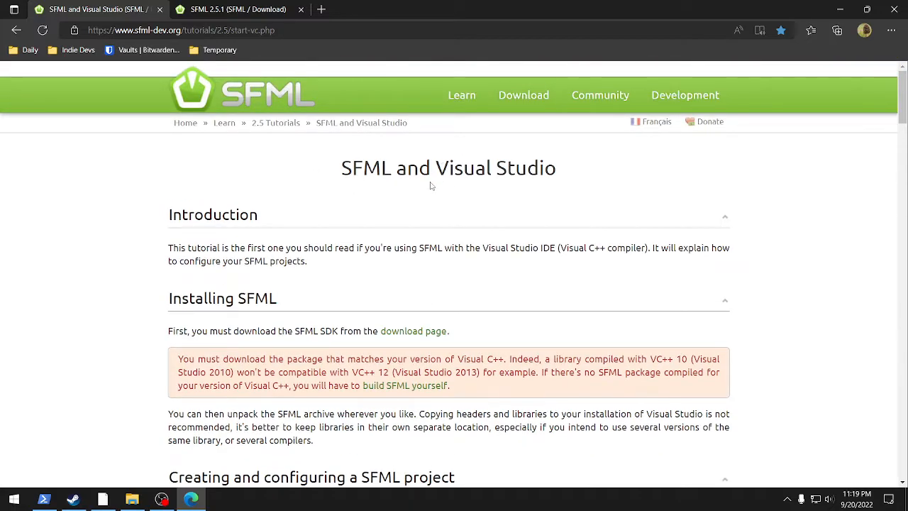
pyautogui.moveTo(378, 282)
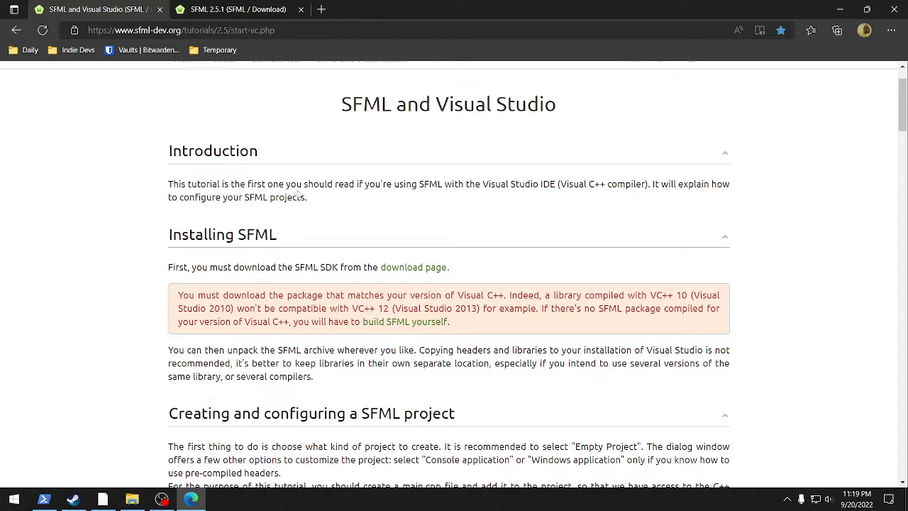
pyautogui.moveTo(305, 210)
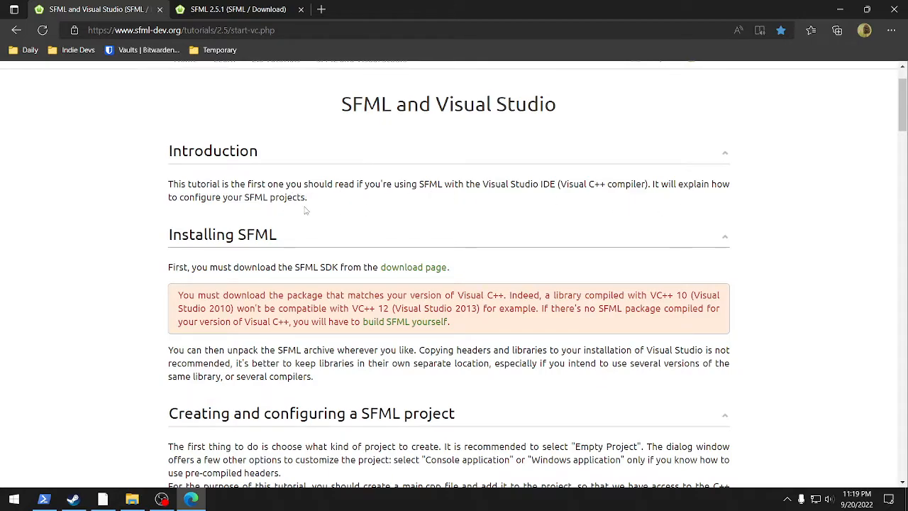
pyautogui.scroll(-3)
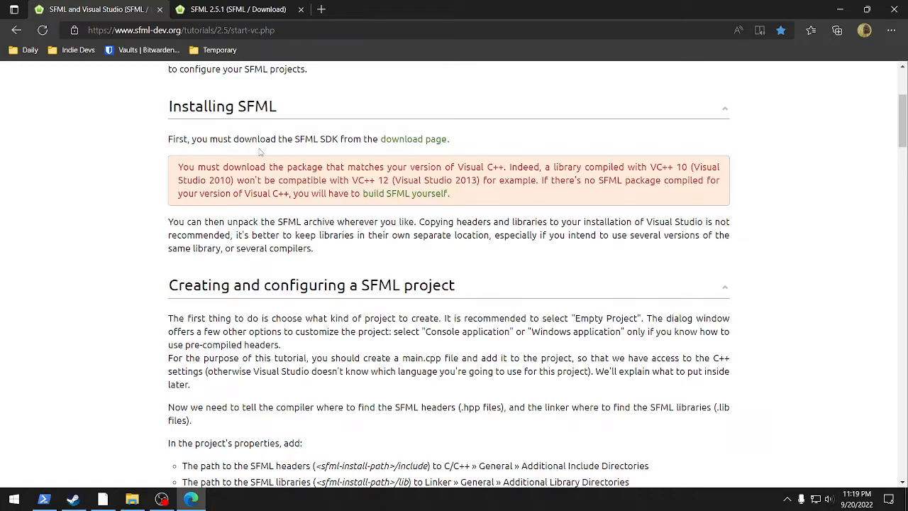
pyautogui.moveTo(581, 199)
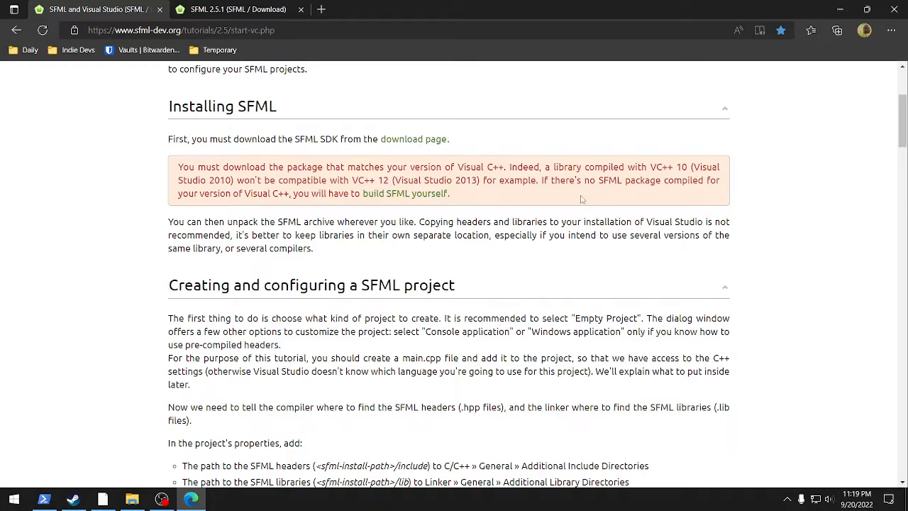
pyautogui.moveTo(431, 209)
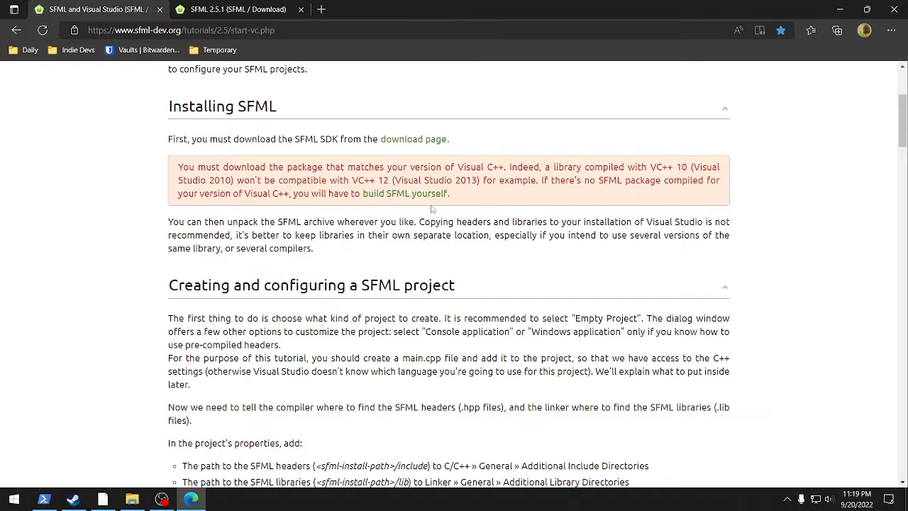
pyautogui.moveTo(456, 247)
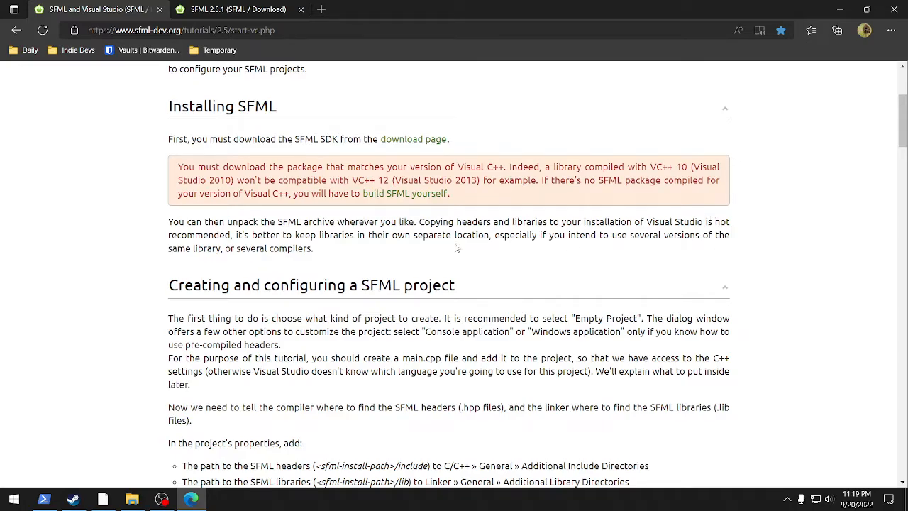
pyautogui.scroll(-3)
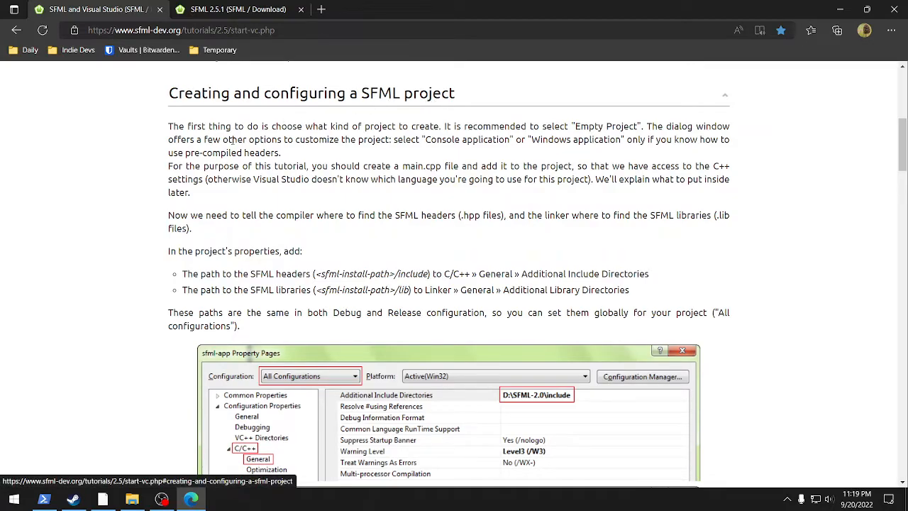
pyautogui.scroll(-3)
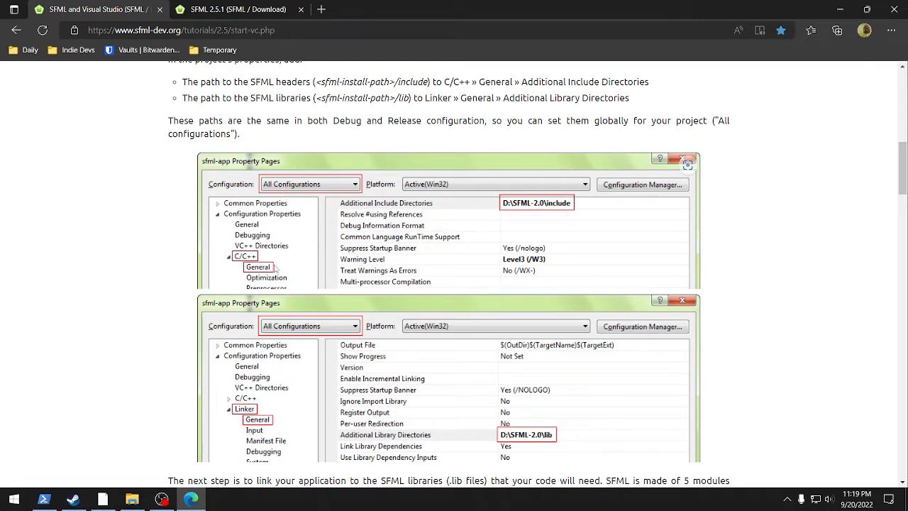
pyautogui.moveTo(269, 288)
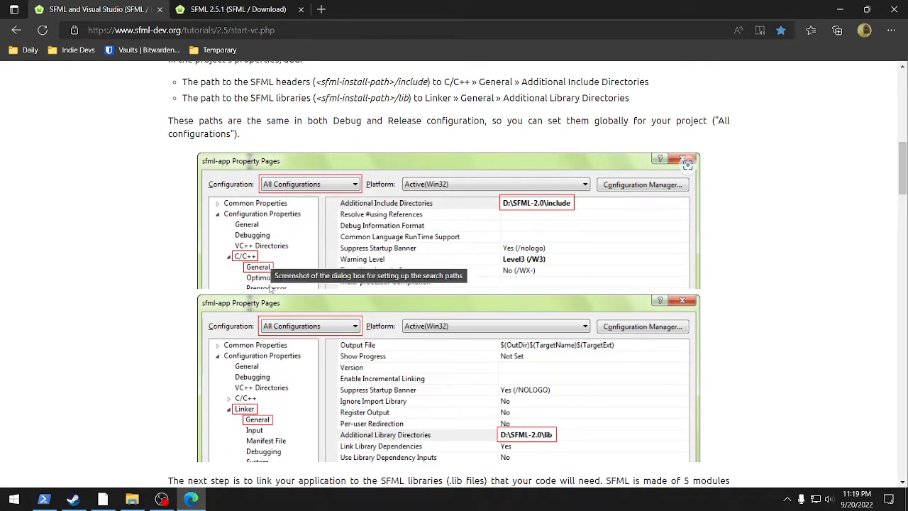
pyautogui.click(102, 498)
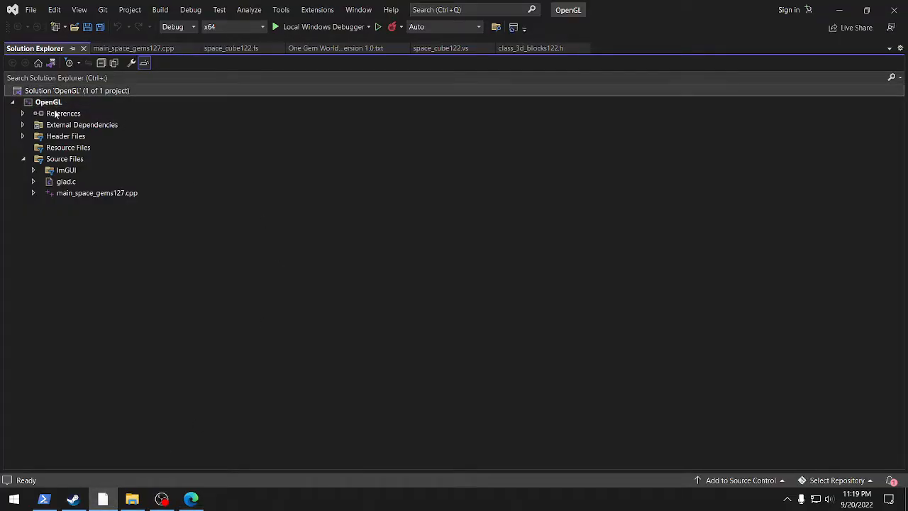
# Step: Open the OpenGL project's properties and inspect C/C++ Additional Include Directories
pyautogui.rightClick(48, 101)
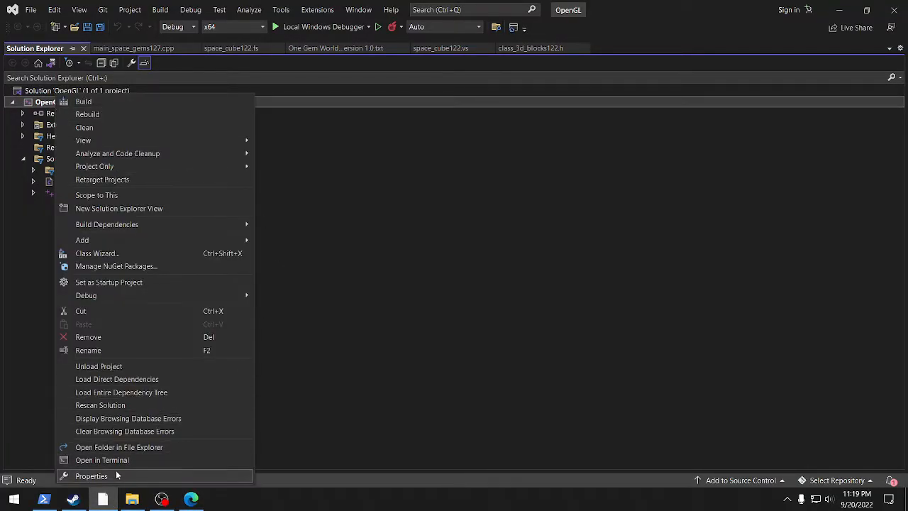
pyautogui.click(91, 476)
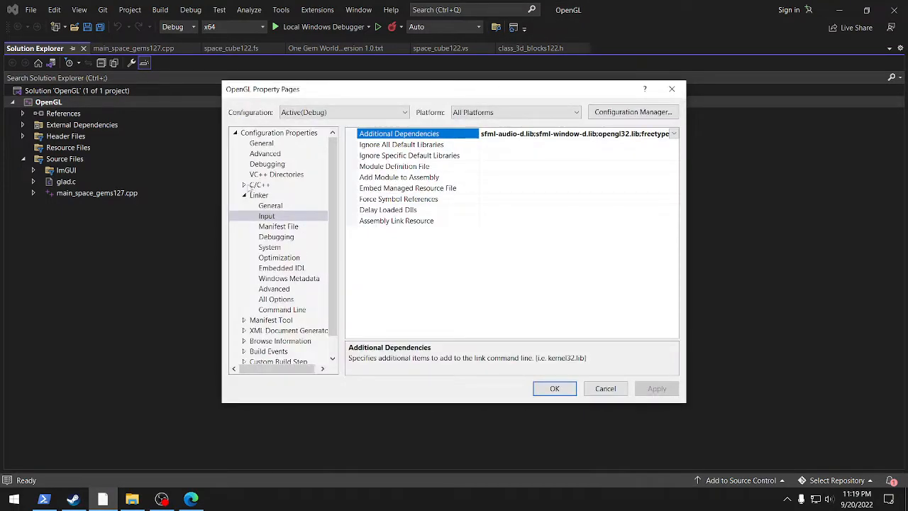
pyautogui.click(259, 185)
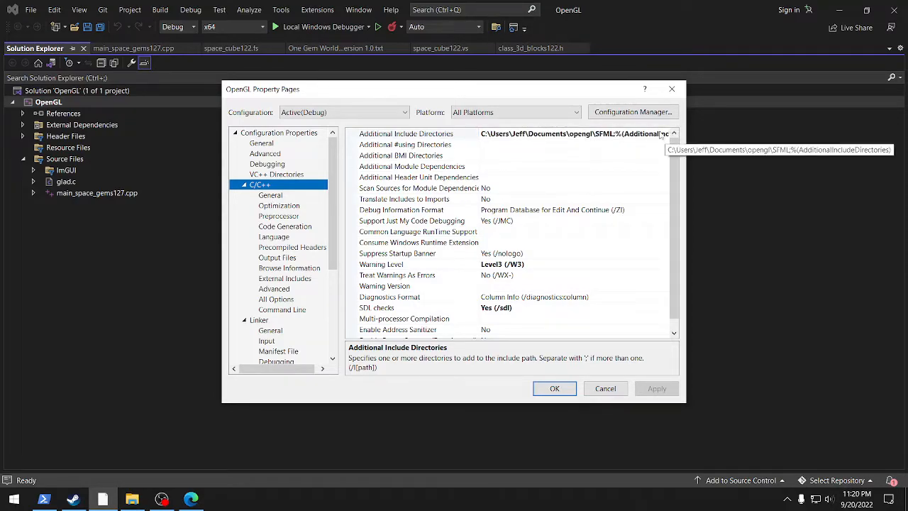
pyautogui.click(673, 133)
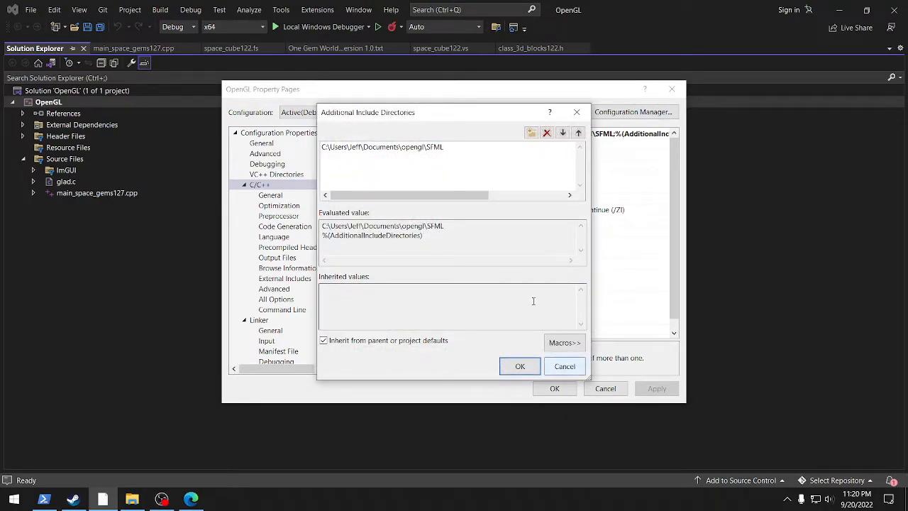
pyautogui.click(519, 366)
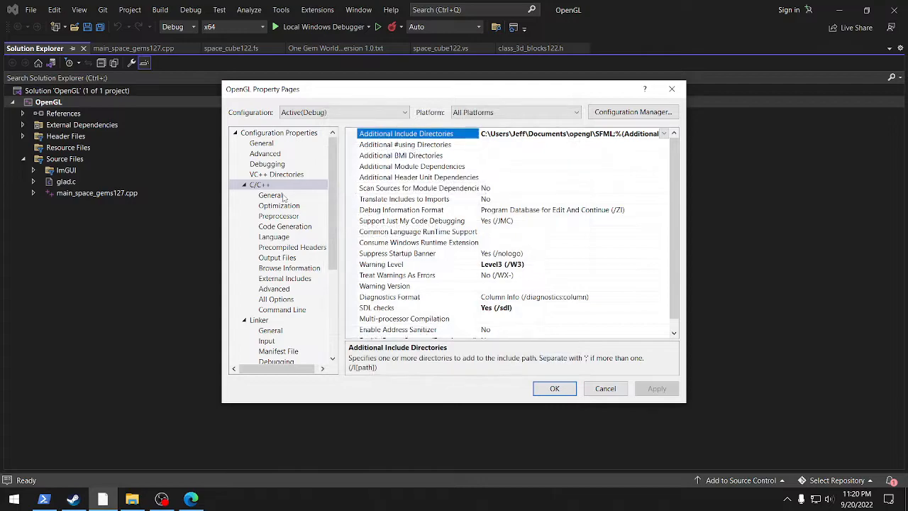
# Step: Review the preprocessor, Linker Input dependencies and Linker General library directory settings
pyautogui.click(269, 195)
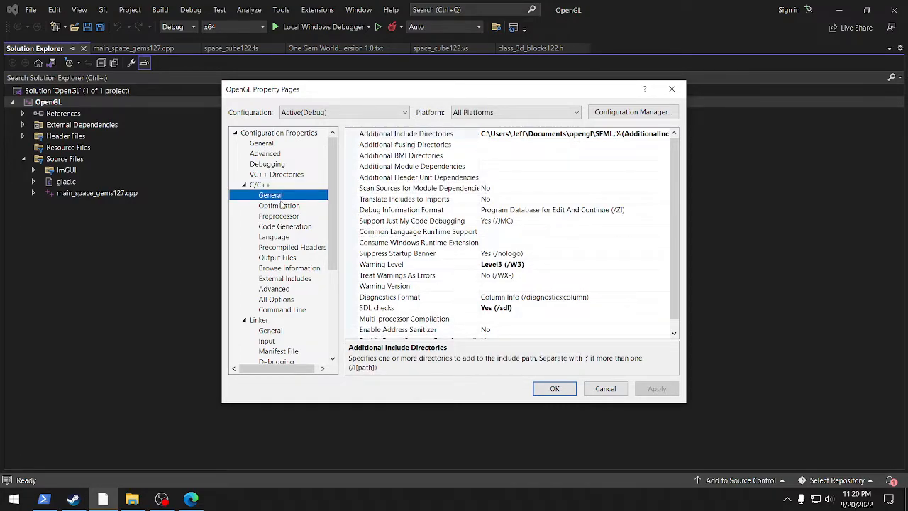
pyautogui.moveTo(334, 203)
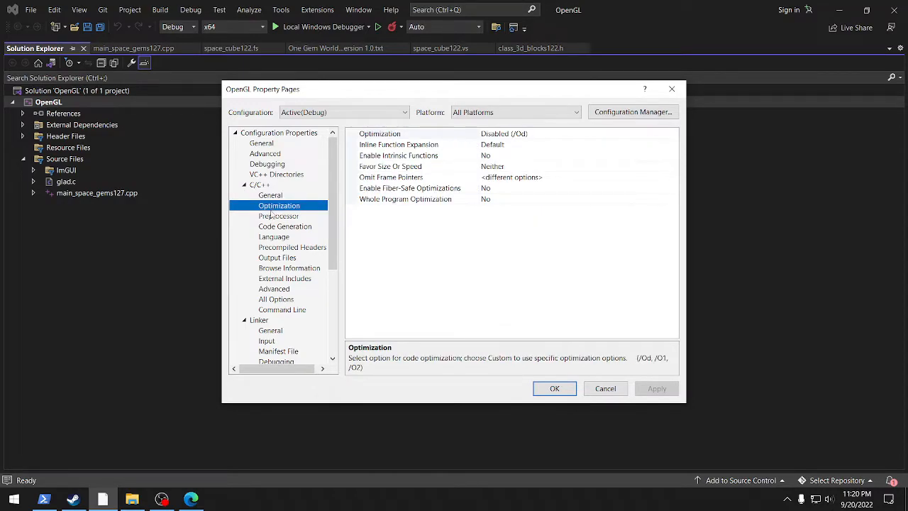
pyautogui.click(279, 216)
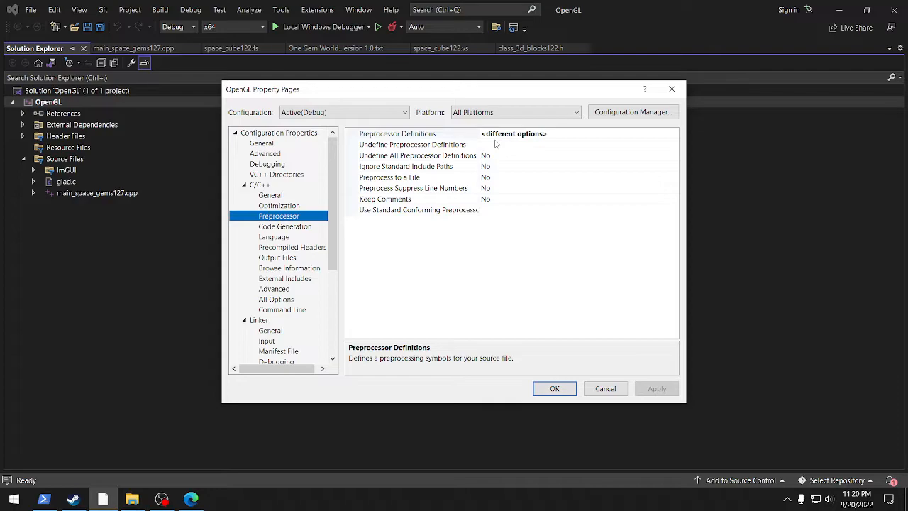
pyautogui.moveTo(278, 192)
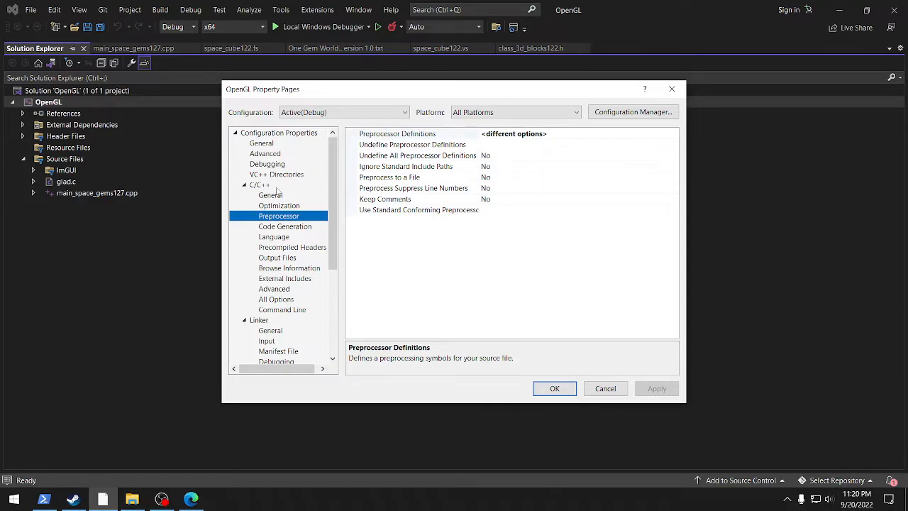
pyautogui.click(244, 185)
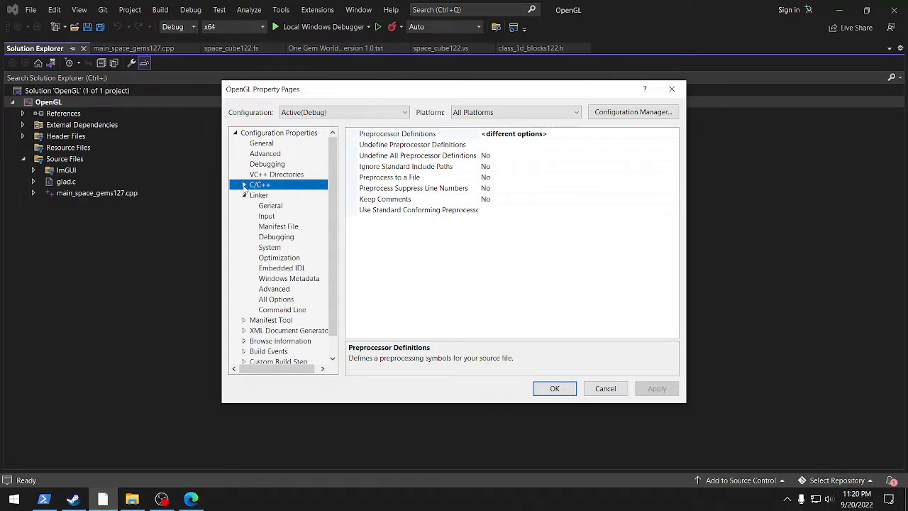
pyautogui.click(258, 195)
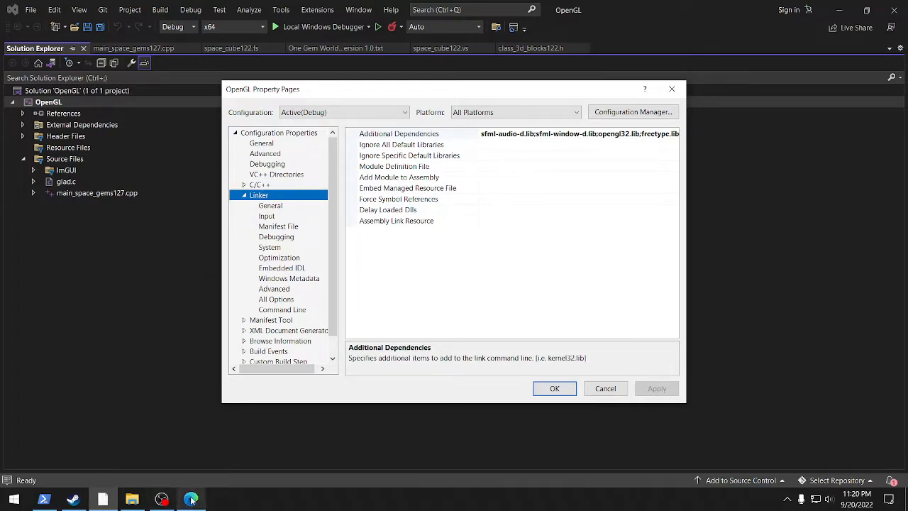
pyautogui.click(191, 498)
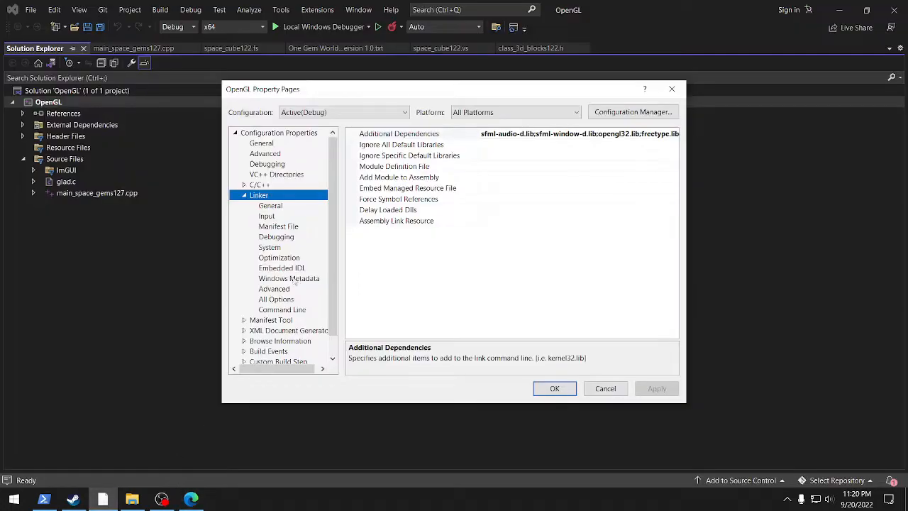
pyautogui.click(270, 205)
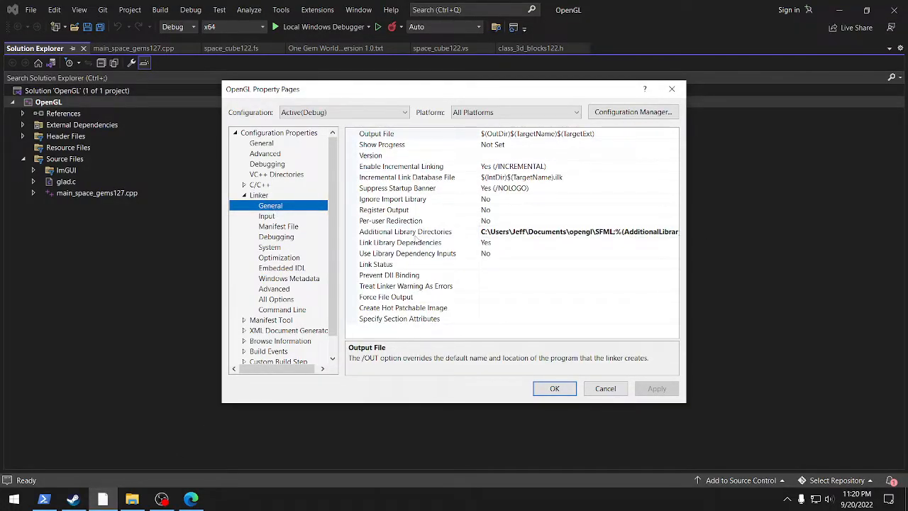
pyautogui.moveTo(736, 276)
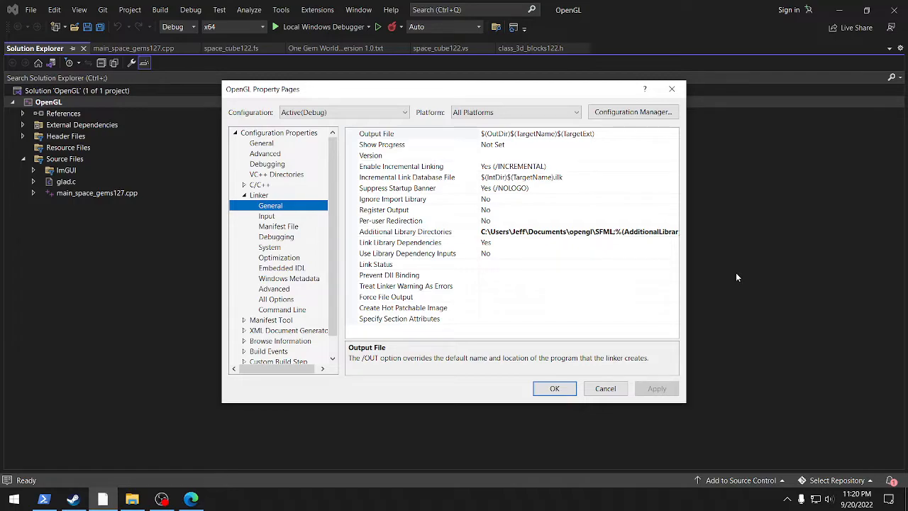
pyautogui.moveTo(412, 123)
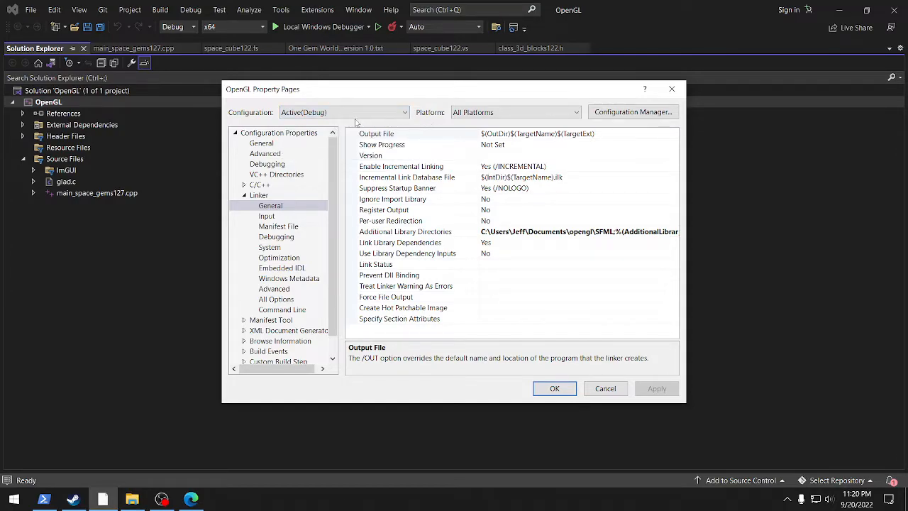
pyautogui.moveTo(552, 284)
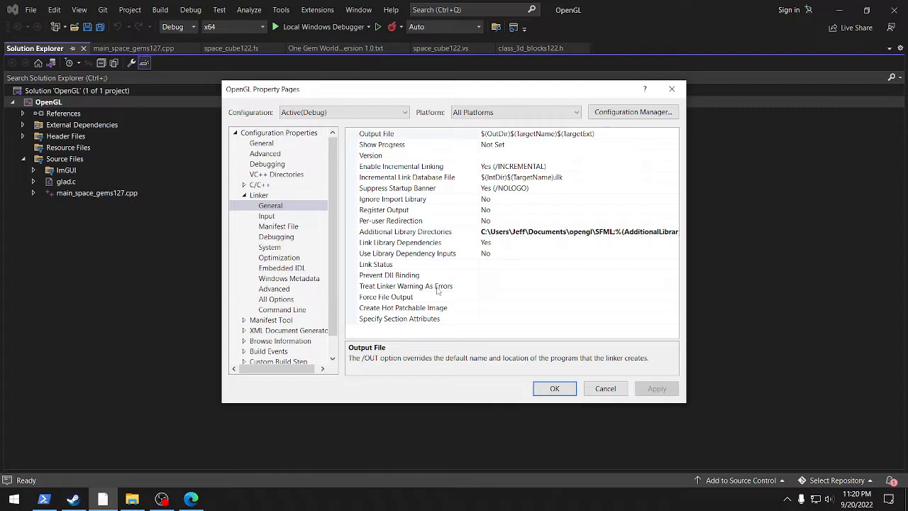
pyautogui.moveTo(501, 258)
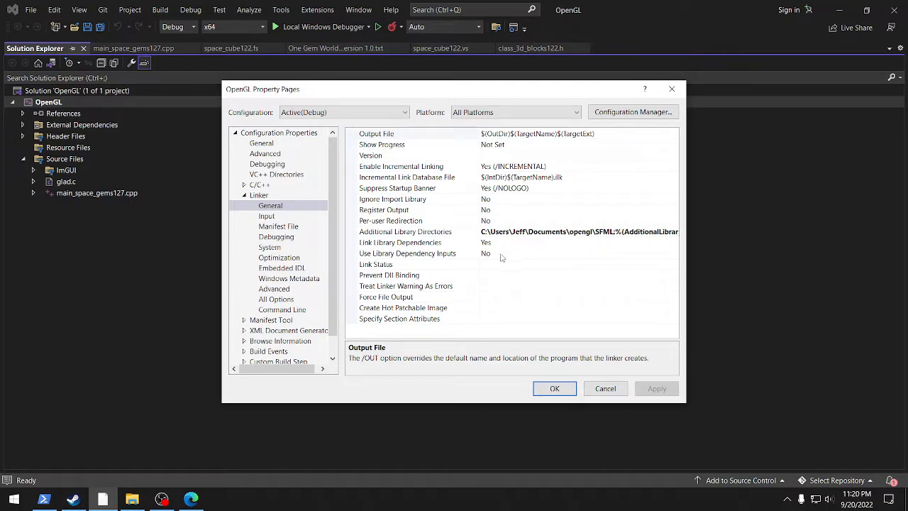
pyautogui.moveTo(554, 302)
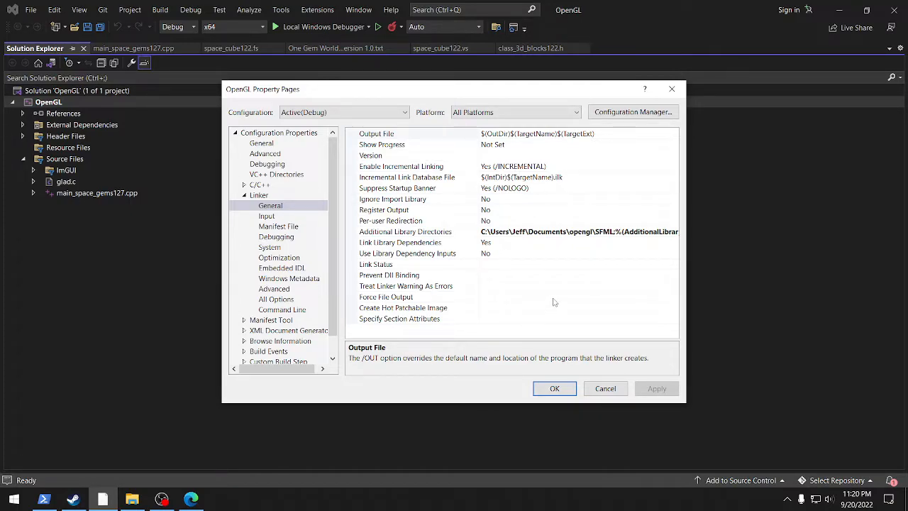
pyautogui.moveTo(419, 262)
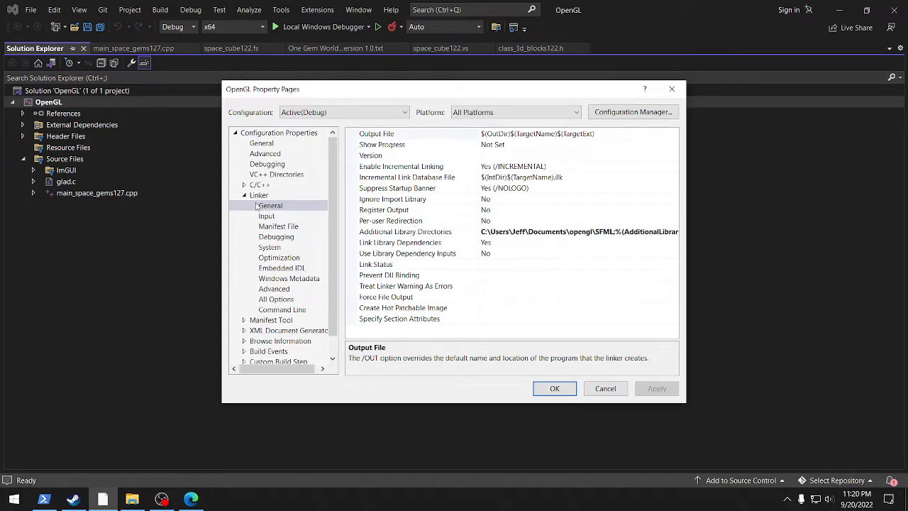
# Step: Switch to the SFML tutorial and highlight the sentence about SFML's five modules
pyautogui.click(266, 215)
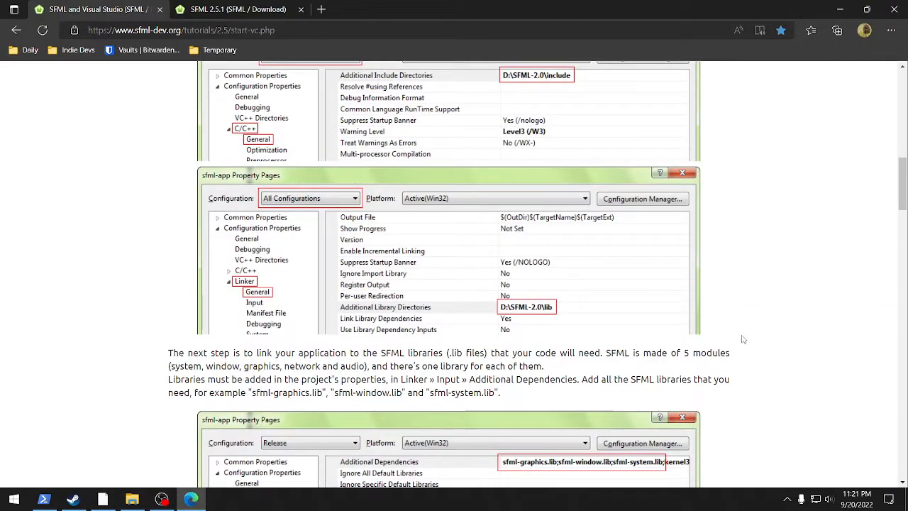
pyautogui.scroll(-3)
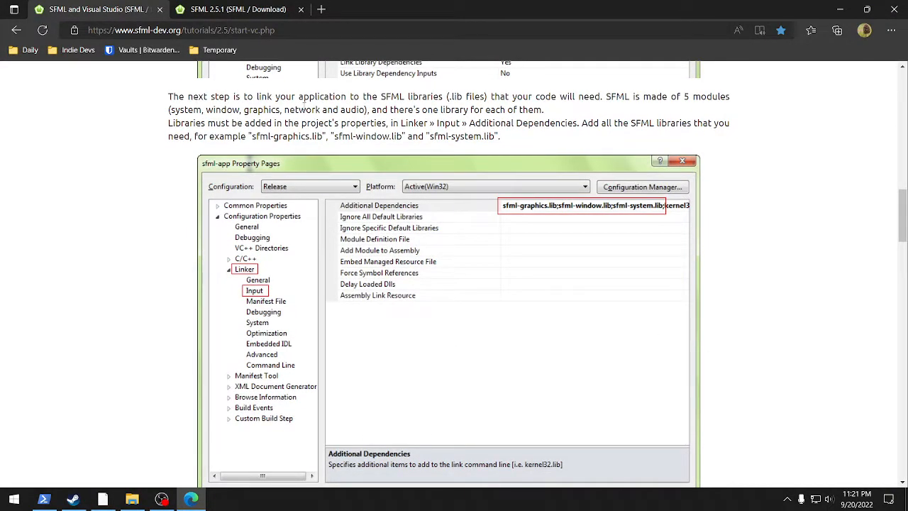
pyautogui.moveTo(550, 112)
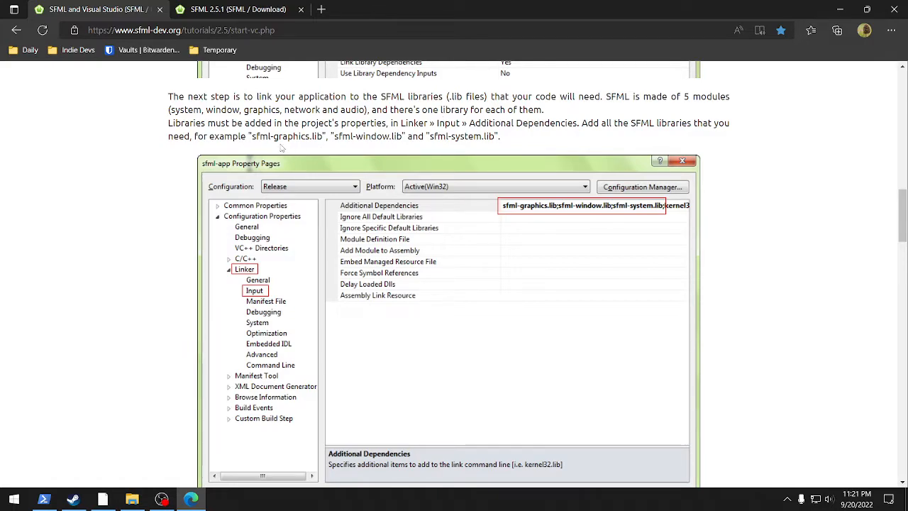
pyautogui.moveTo(620, 120)
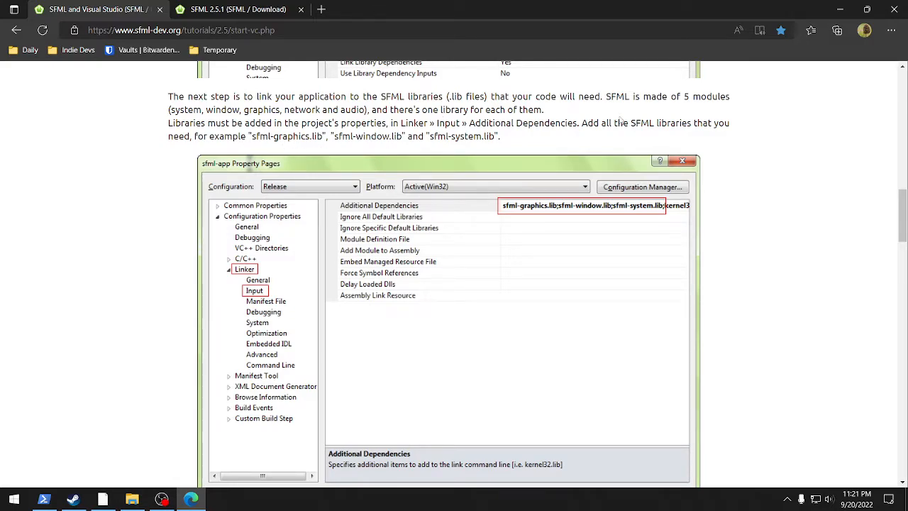
pyautogui.moveTo(606, 97); pyautogui.dragTo(543, 110)
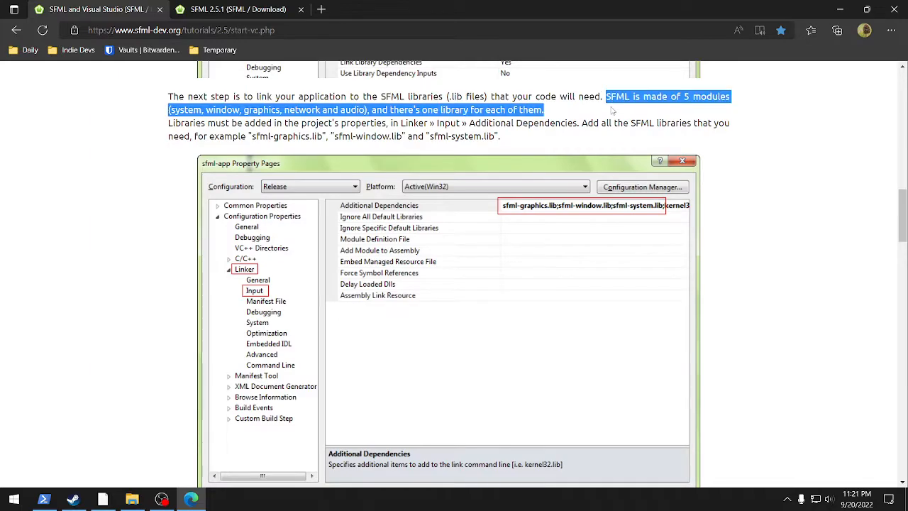
pyautogui.moveTo(777, 219)
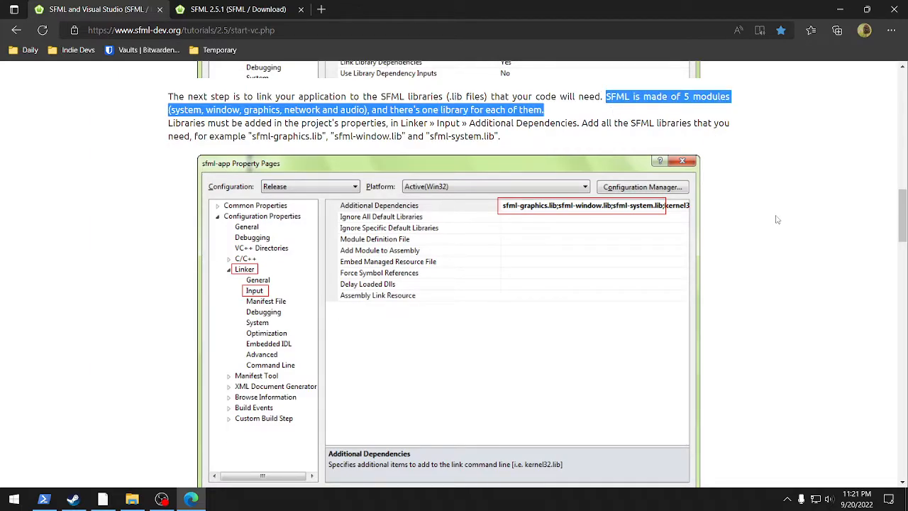
pyautogui.moveTo(666, 111)
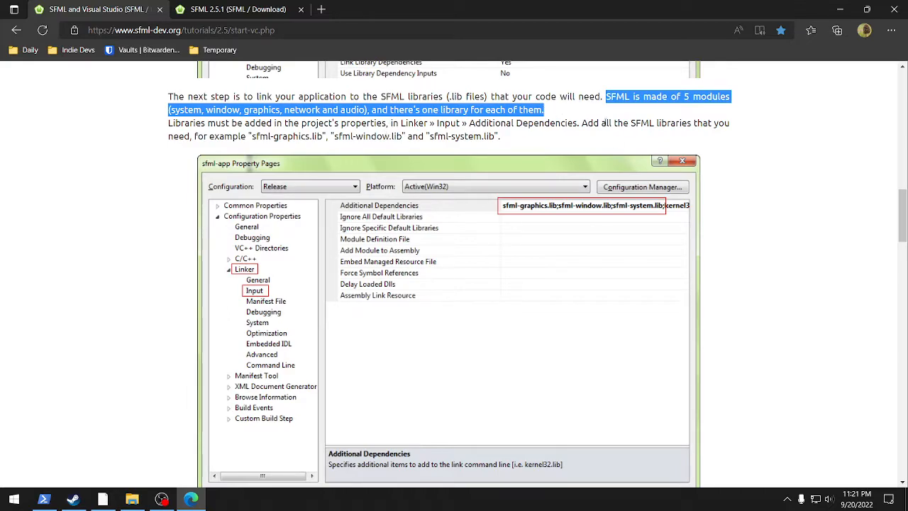
pyautogui.moveTo(769, 196)
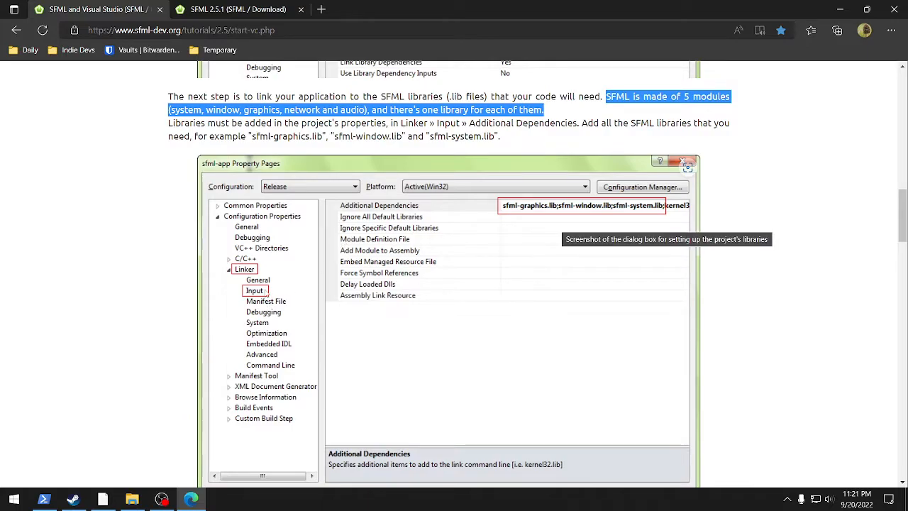
pyautogui.moveTo(598, 214)
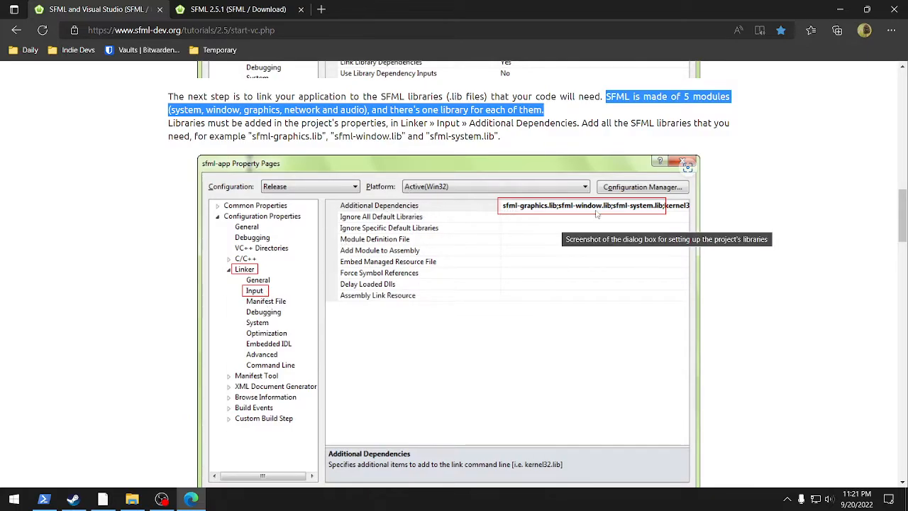
# Step: Scroll to the static module dependency table and select sfml-audio-s.lib
pyautogui.scroll(-3)
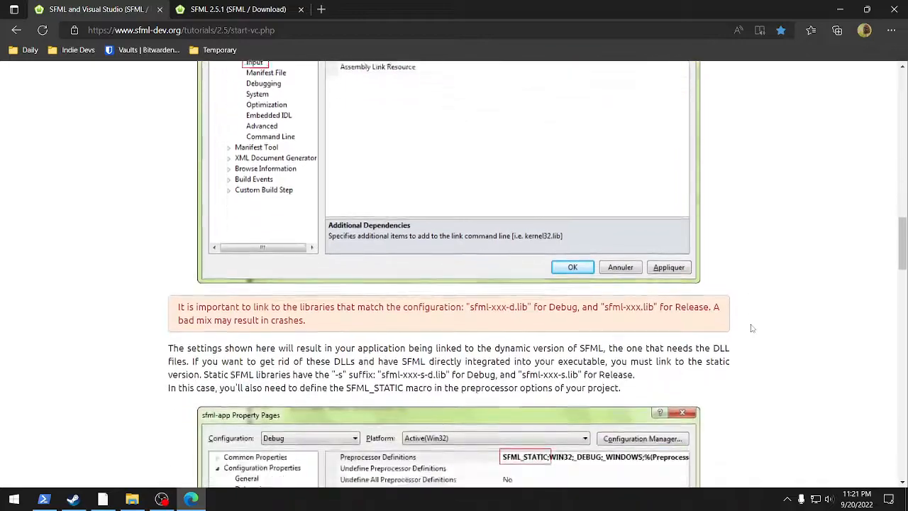
pyautogui.scroll(-3)
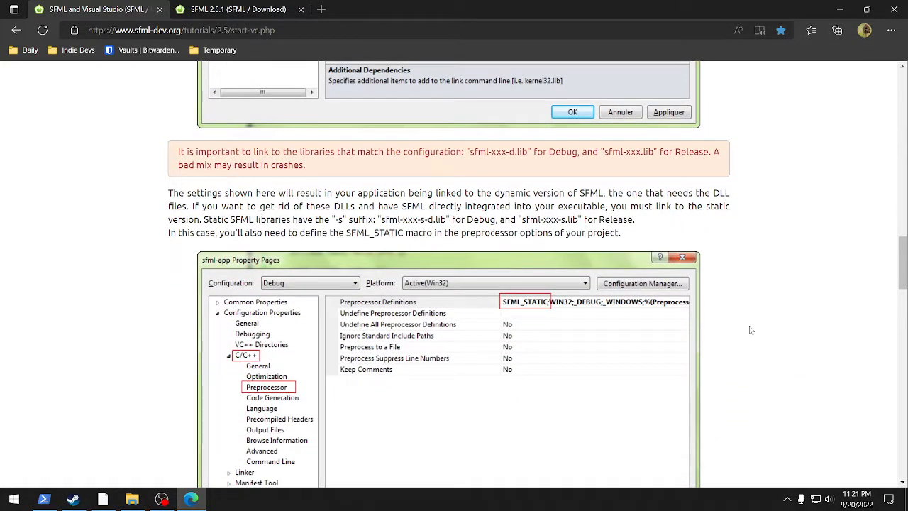
pyautogui.scroll(-3)
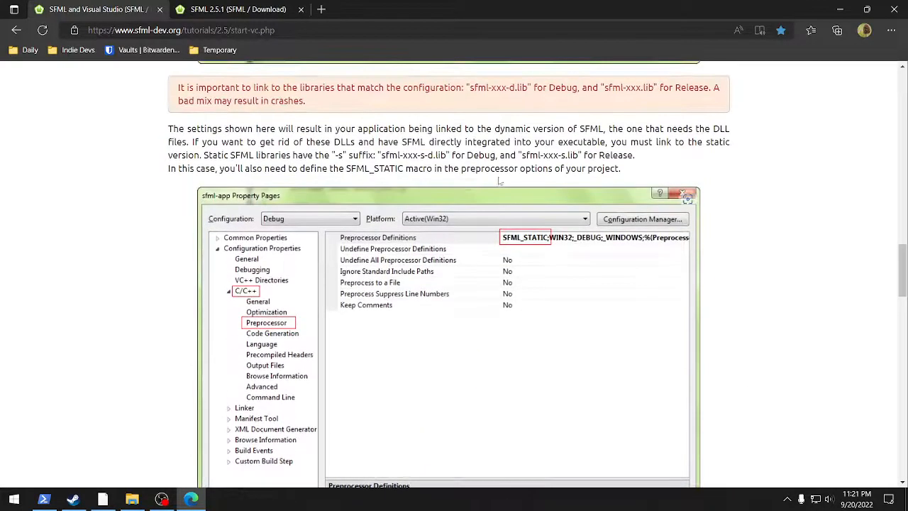
pyautogui.scroll(-3)
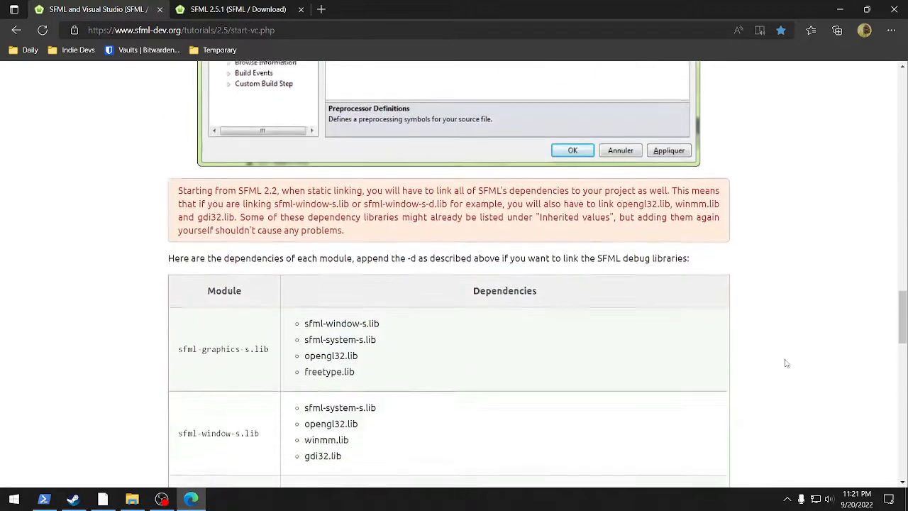
pyautogui.scroll(-3)
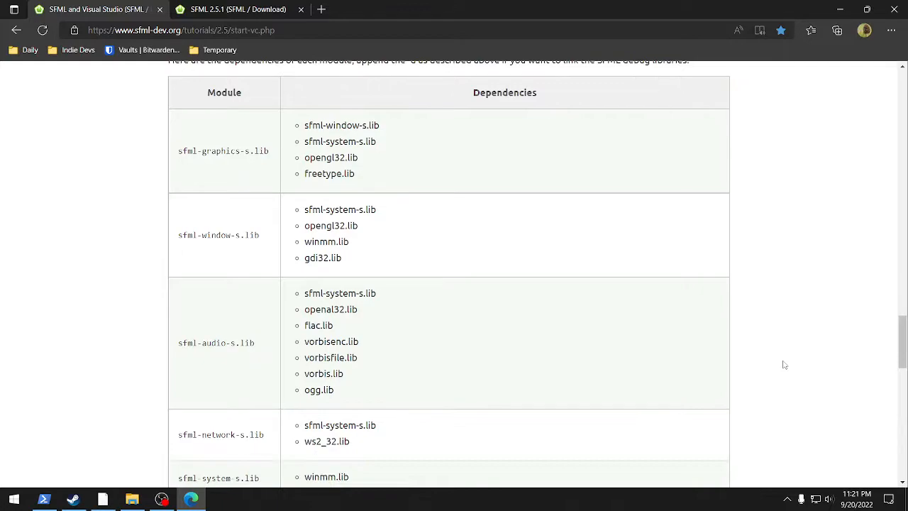
pyautogui.doubleClick(215, 342)
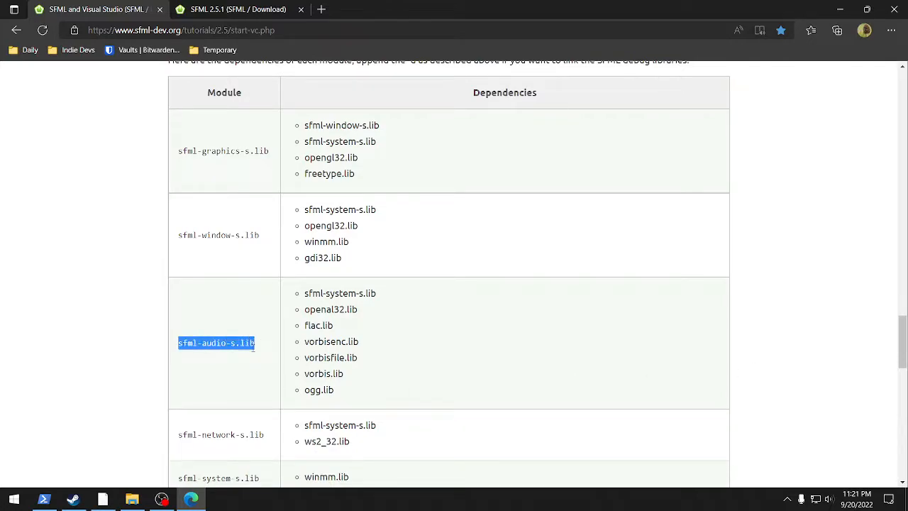
pyautogui.scroll(-3)
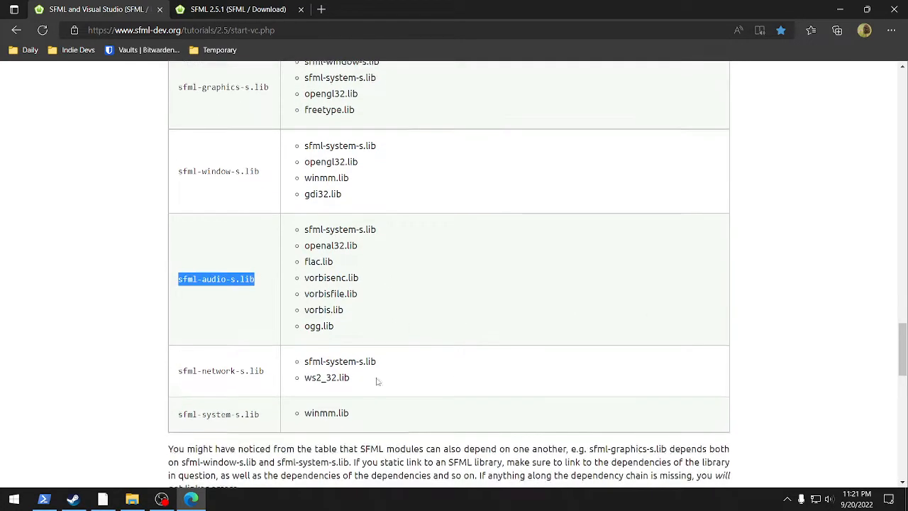
pyautogui.scroll(3)
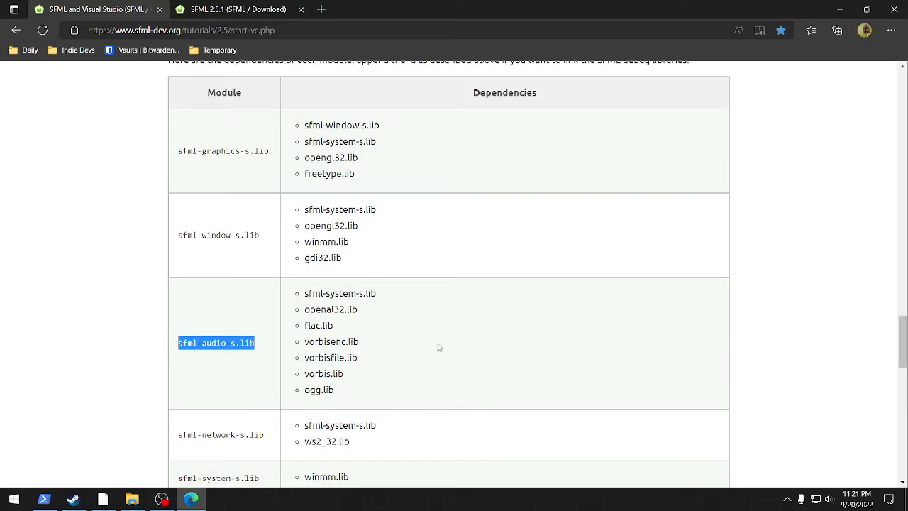
pyautogui.scroll(-3)
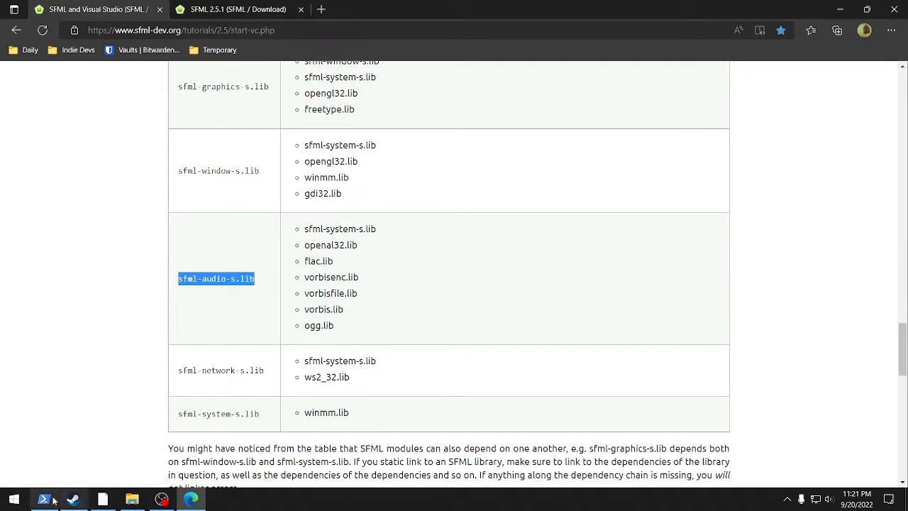
pyautogui.click(14, 499)
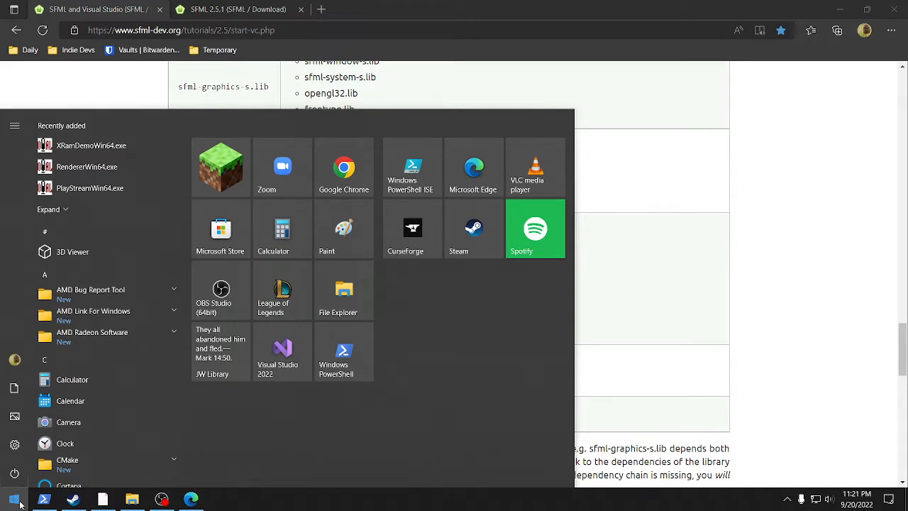
# Step: Launch Notepad from the Start menu by typing notepad
pyautogui.write('notepad')
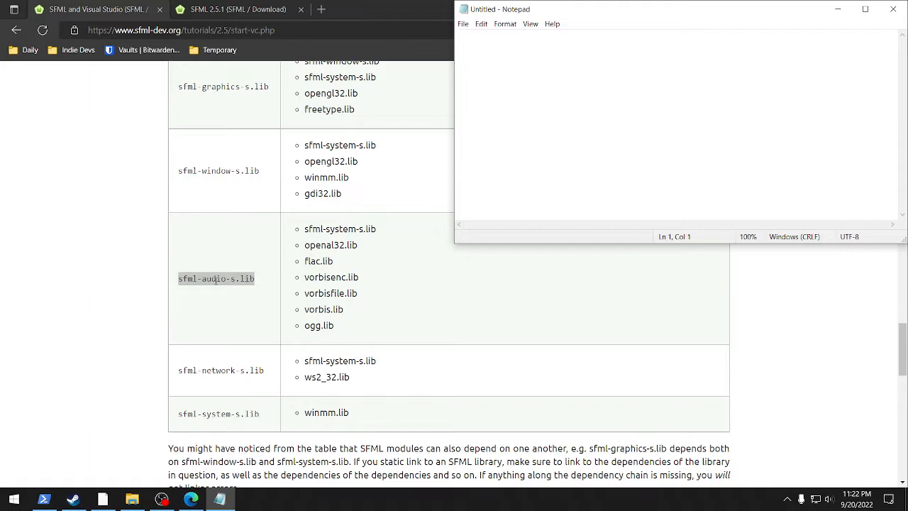
pyautogui.moveTo(247, 381)
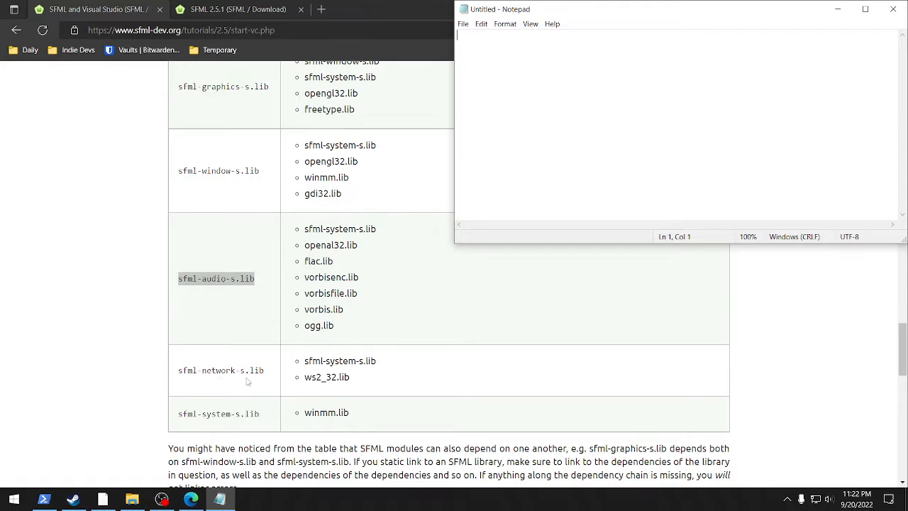
pyautogui.moveTo(518, 133)
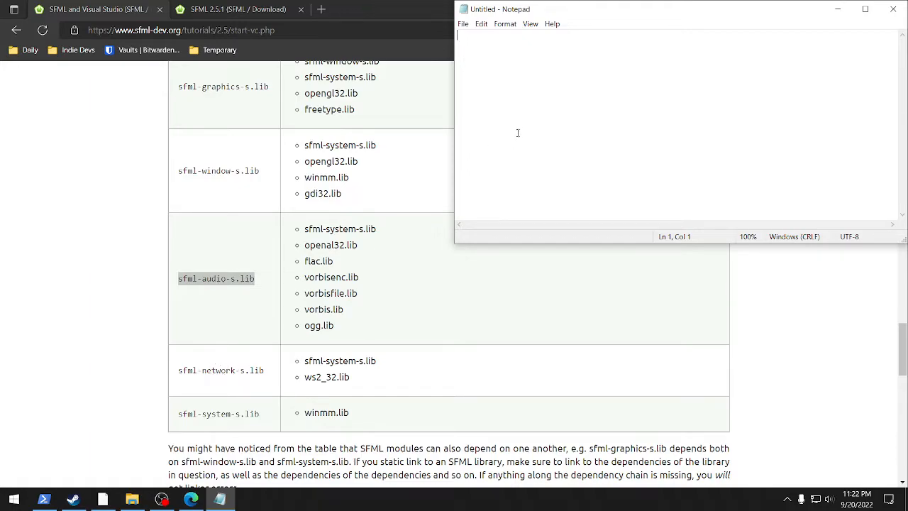
pyautogui.moveTo(511, 119)
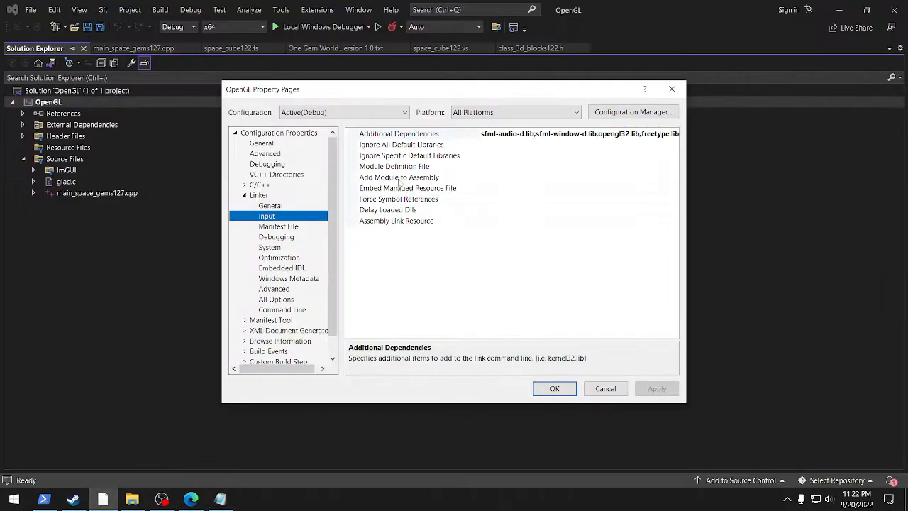
# Step: Copy the Additional Dependencies list, sfml-audio-d.lib to sfml-system-d.lib, into Notepad and confirm
pyautogui.click(398, 133)
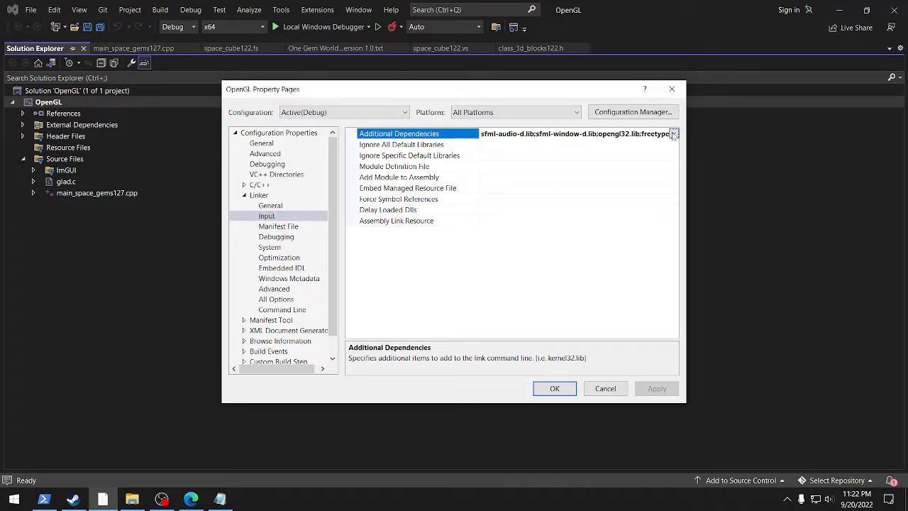
pyautogui.click(673, 133)
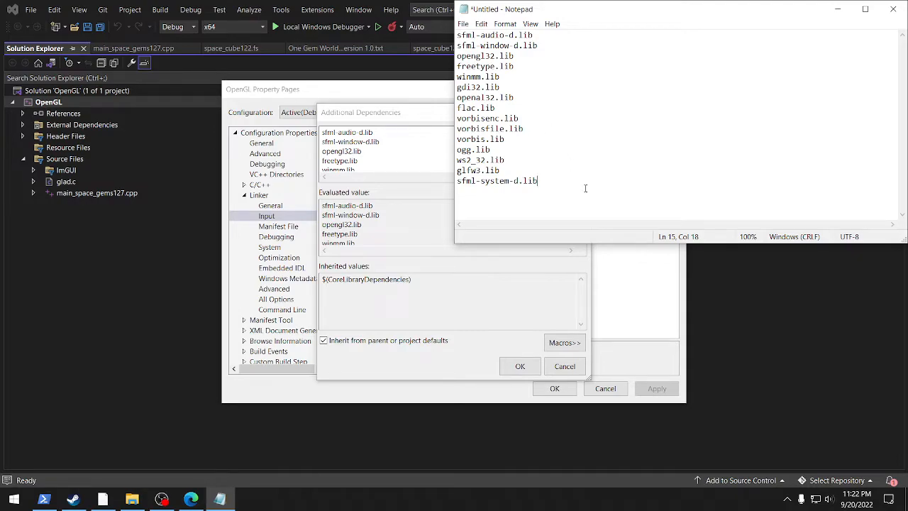
pyautogui.click(191, 499)
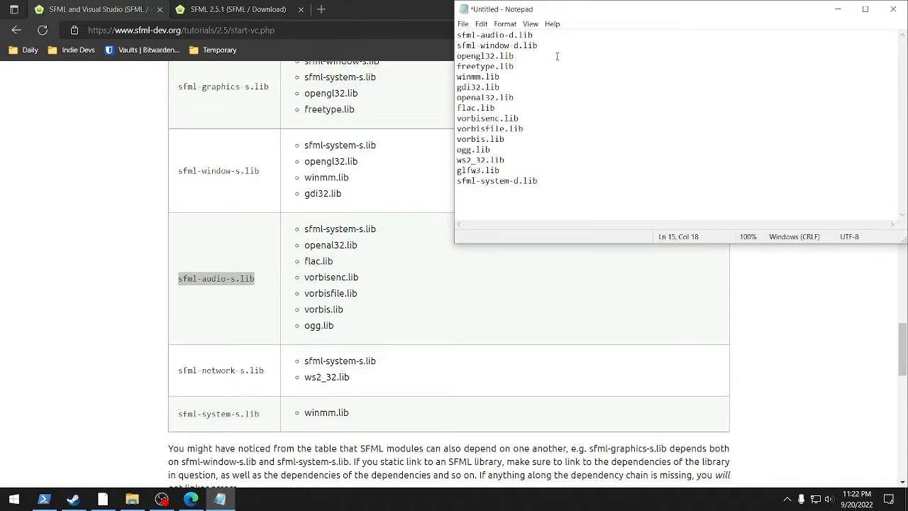
pyautogui.moveTo(558, 207)
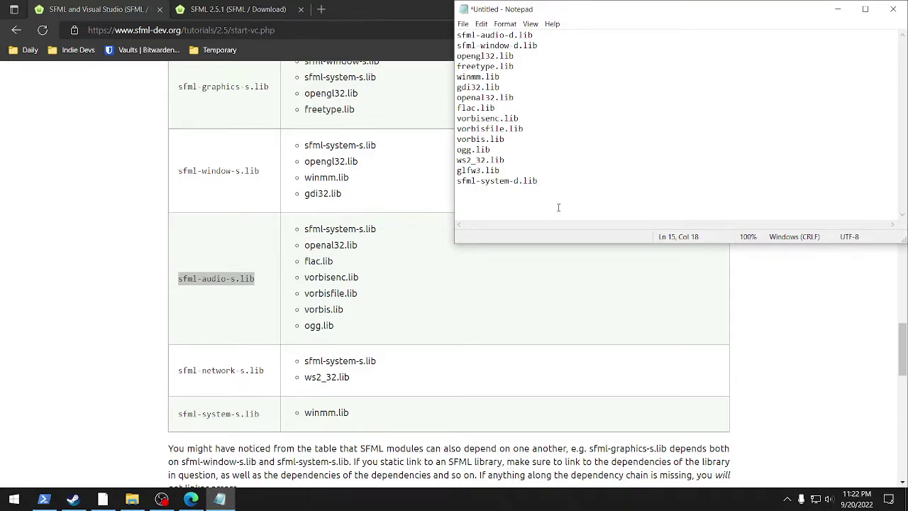
pyautogui.click(584, 191)
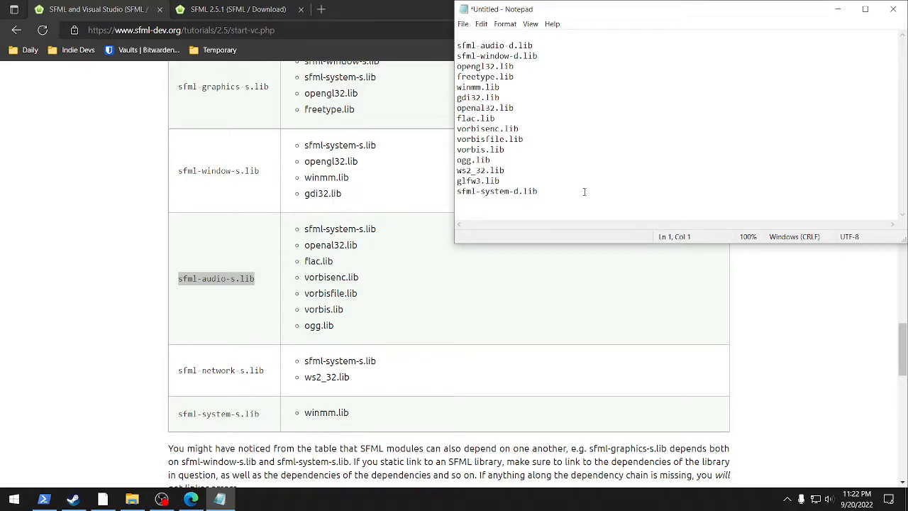
pyautogui.write('sfml')
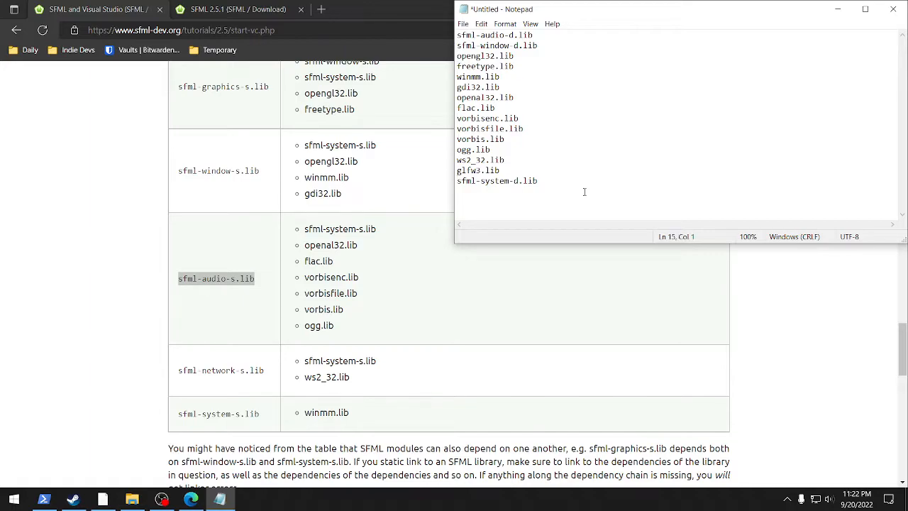
pyautogui.moveTo(596, 193)
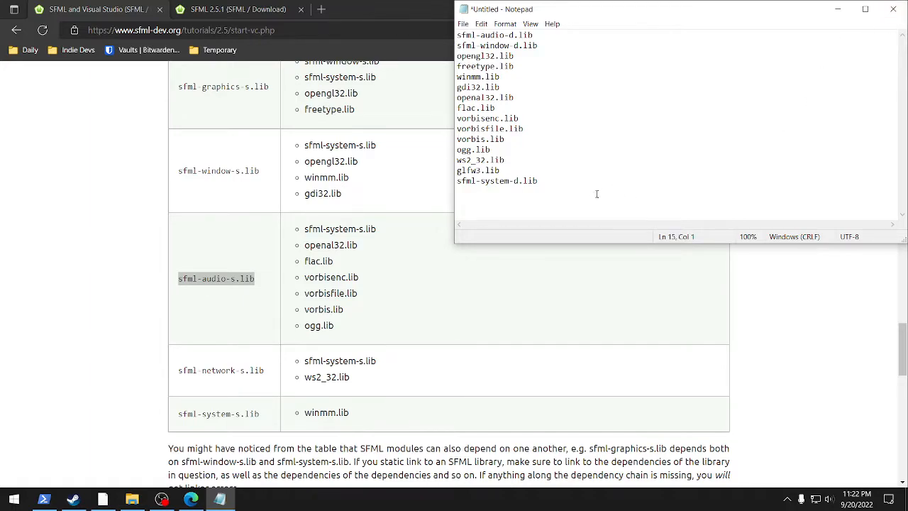
pyautogui.press('ctrl+a')
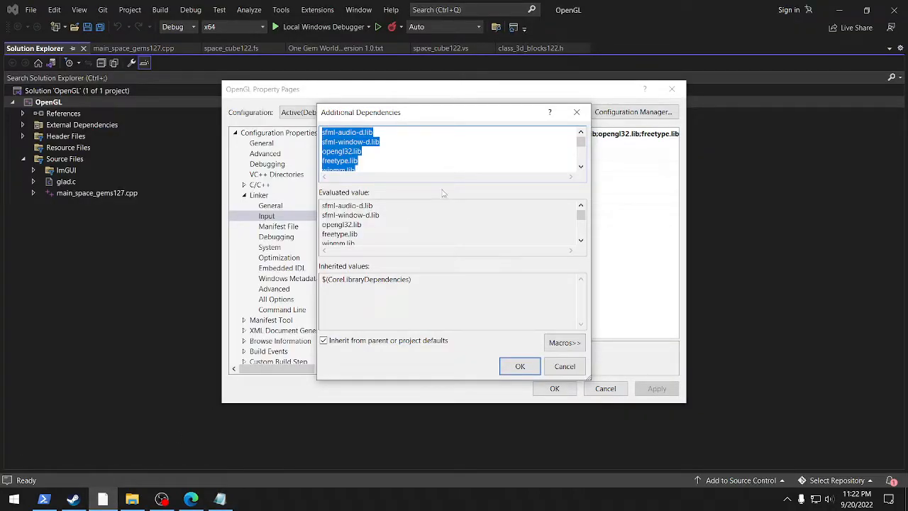
pyautogui.click(519, 366)
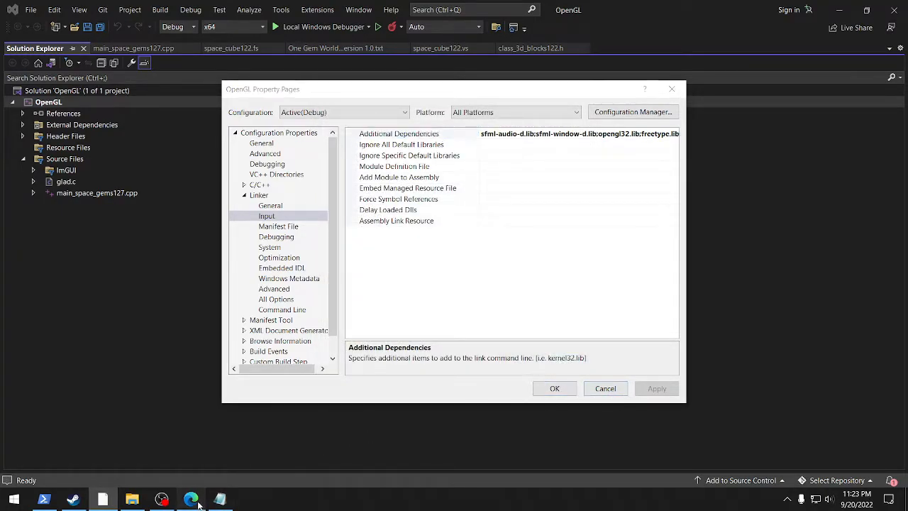
pyautogui.click(192, 498)
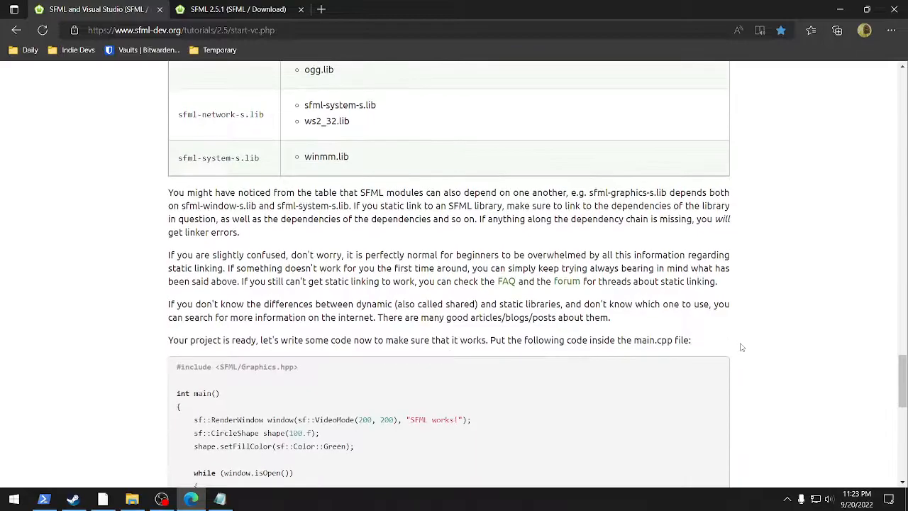
# Step: Scroll the tutorial to the Debug/Release libraries and SFML_STATIC preprocessor definition screenshot
pyautogui.scroll(-3)
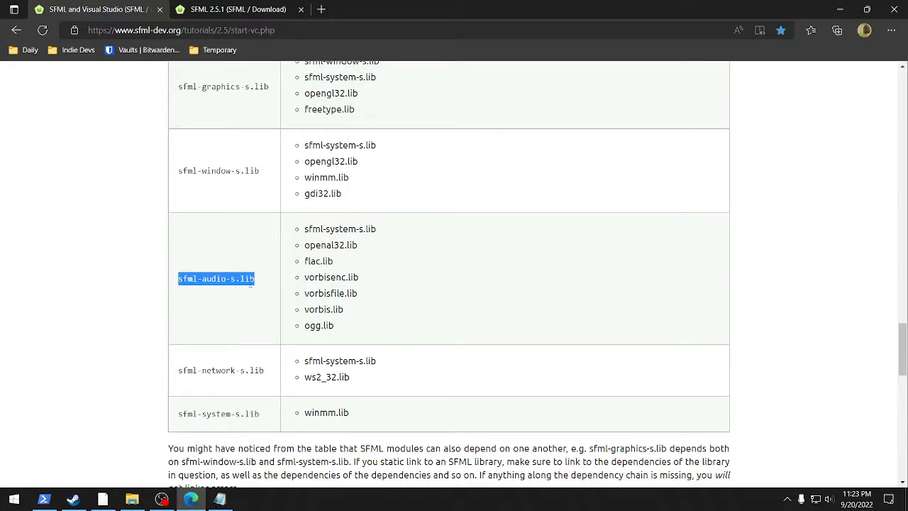
pyautogui.moveTo(437, 317)
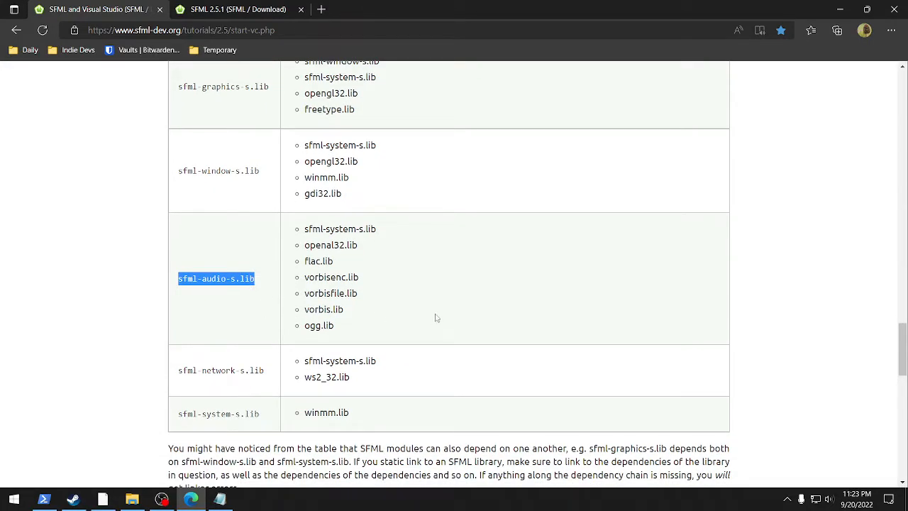
pyautogui.moveTo(220, 295)
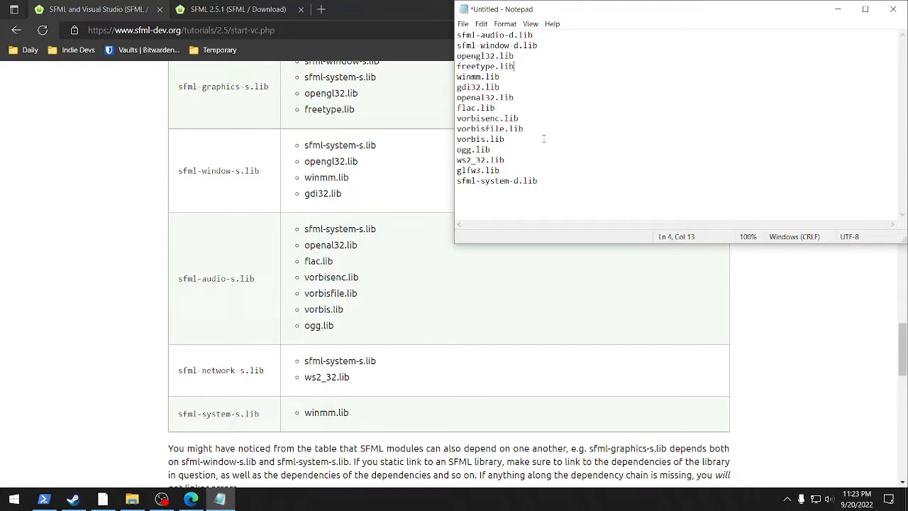
pyautogui.moveTo(237, 289)
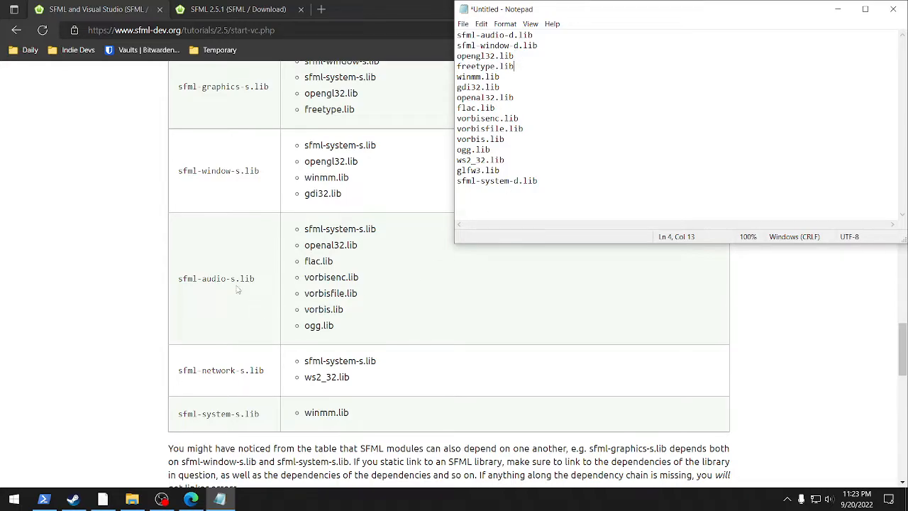
pyautogui.scroll(3)
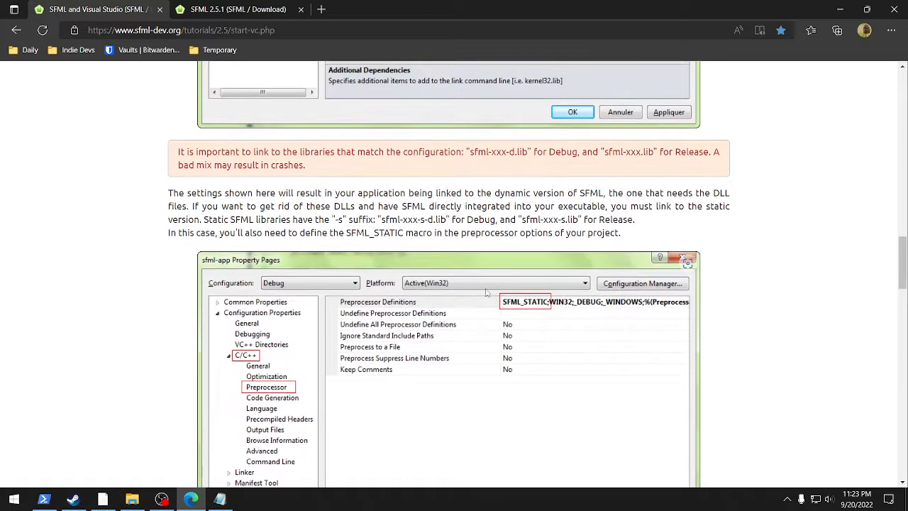
pyautogui.scroll(-3)
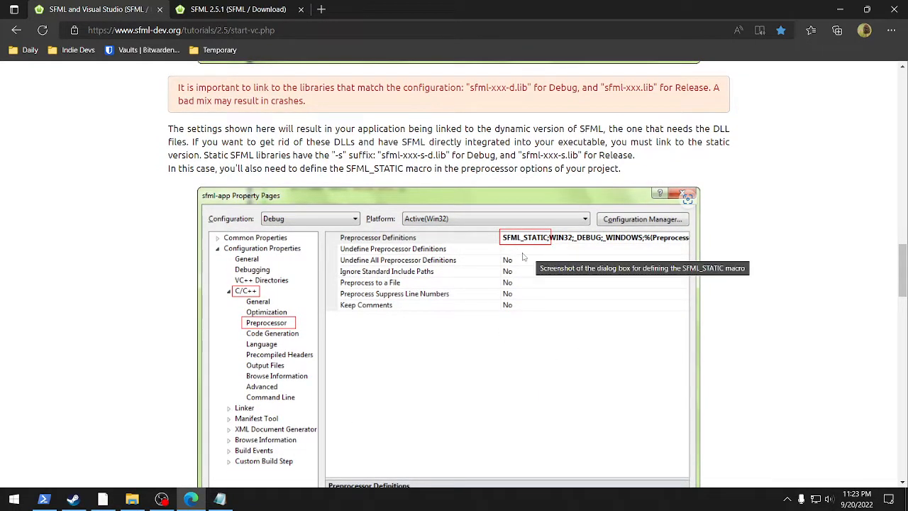
pyautogui.moveTo(80, 503)
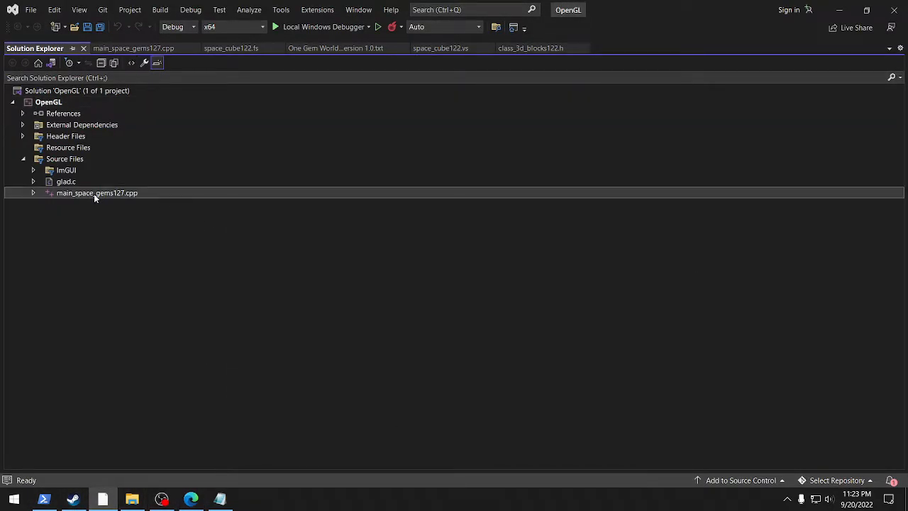
# Step: Open main_space_gems127.cpp and scroll to the SFML Audio include, sf::Music and forest.ogg code
pyautogui.doubleClick(97, 192)
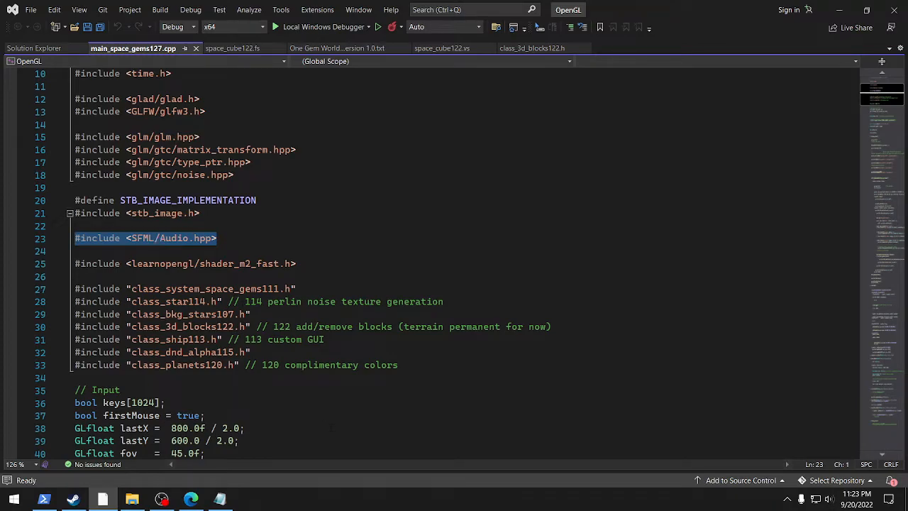
pyautogui.scroll(-3)
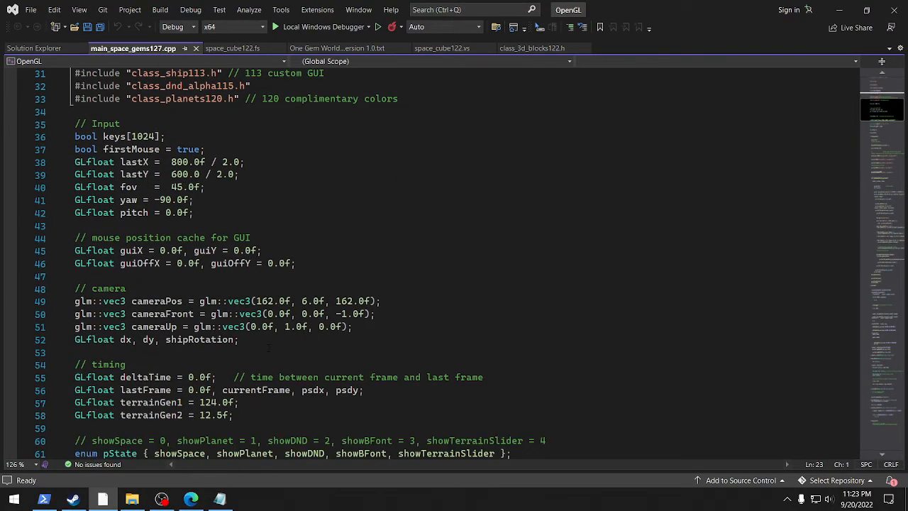
pyautogui.scroll(-3)
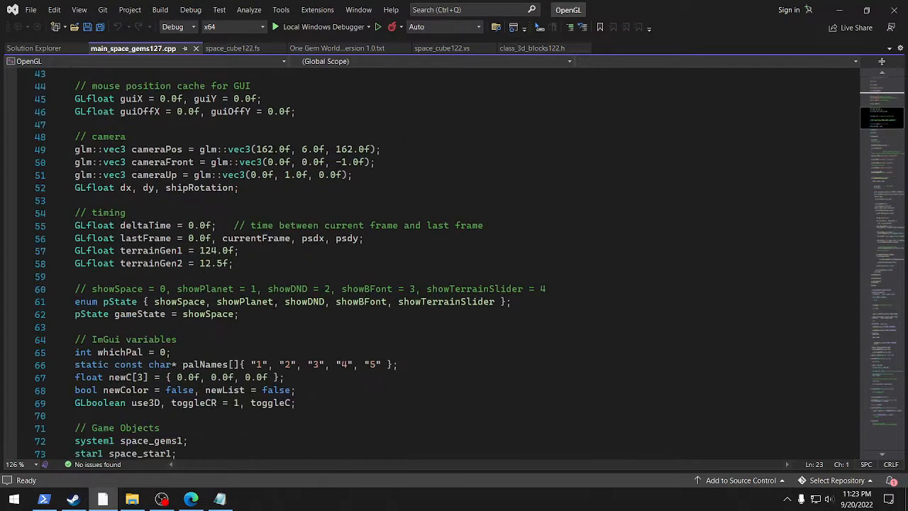
pyautogui.scroll(-3)
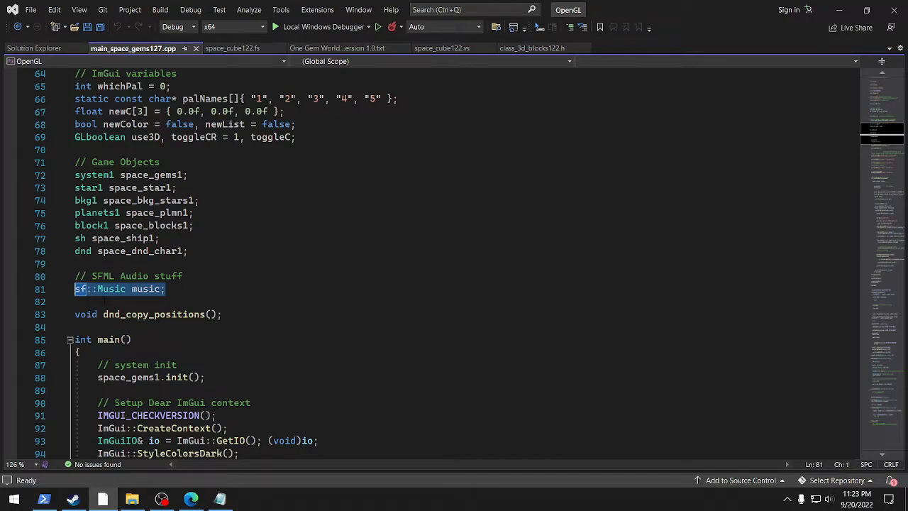
pyautogui.scroll(-3)
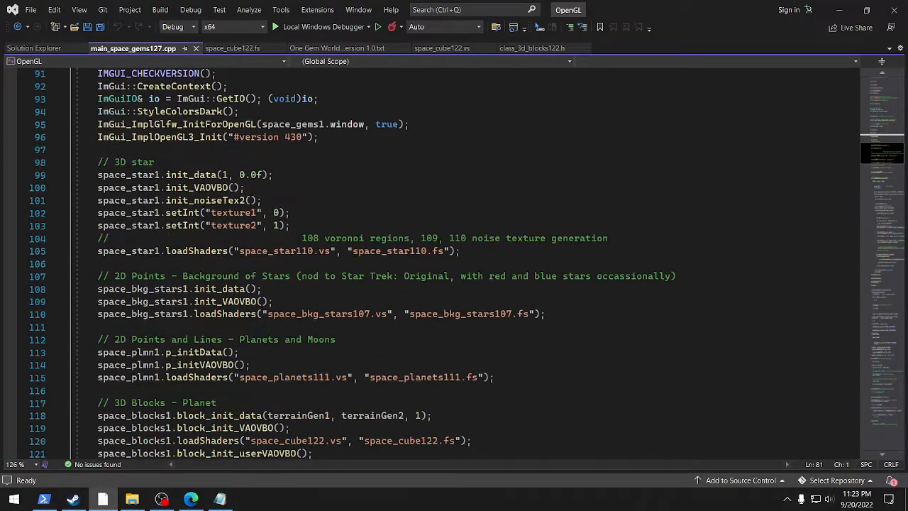
pyautogui.scroll(-3)
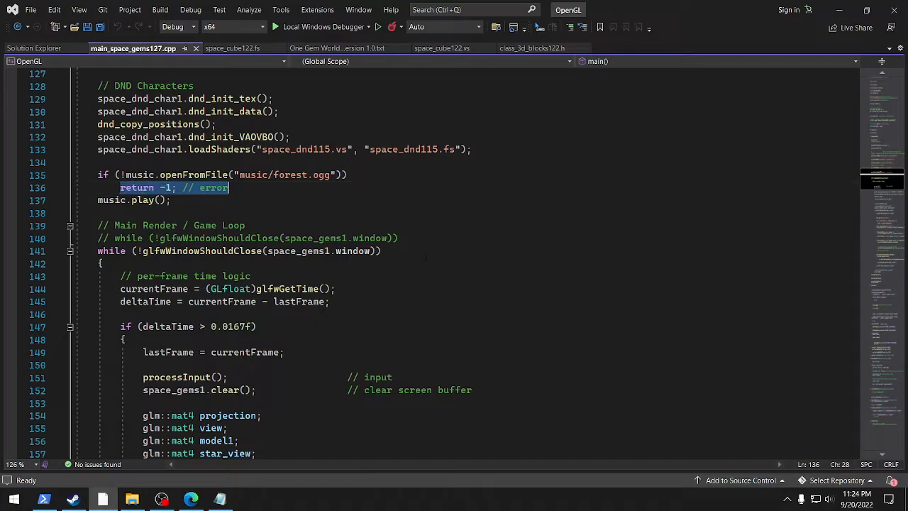
# Step: Replace 'return -1;' with printf("Music not loaded!!!"); and start the game
pyautogui.write('printf(')
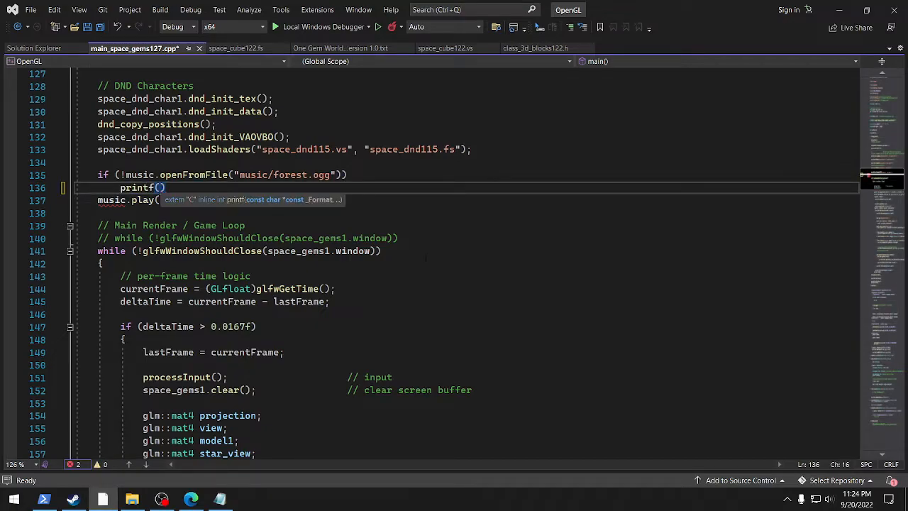
pyautogui.write('M"')
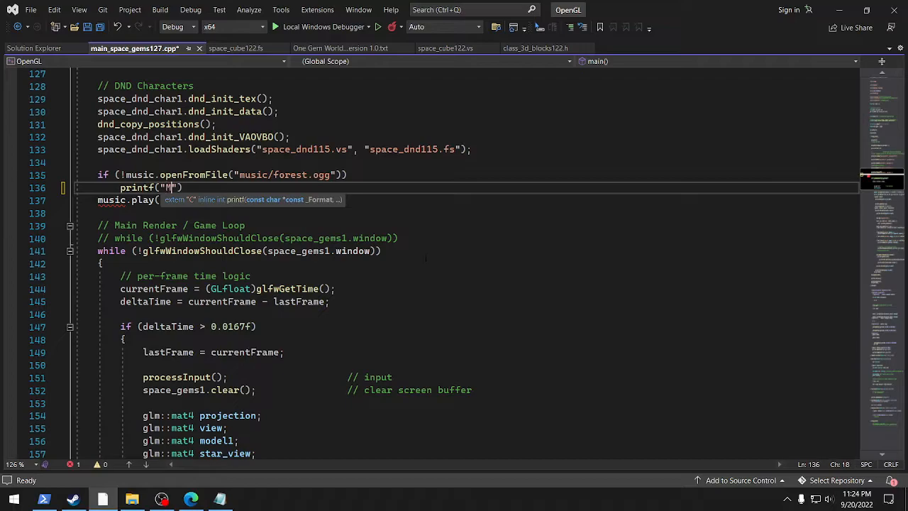
pyautogui.write('Music not loaded')
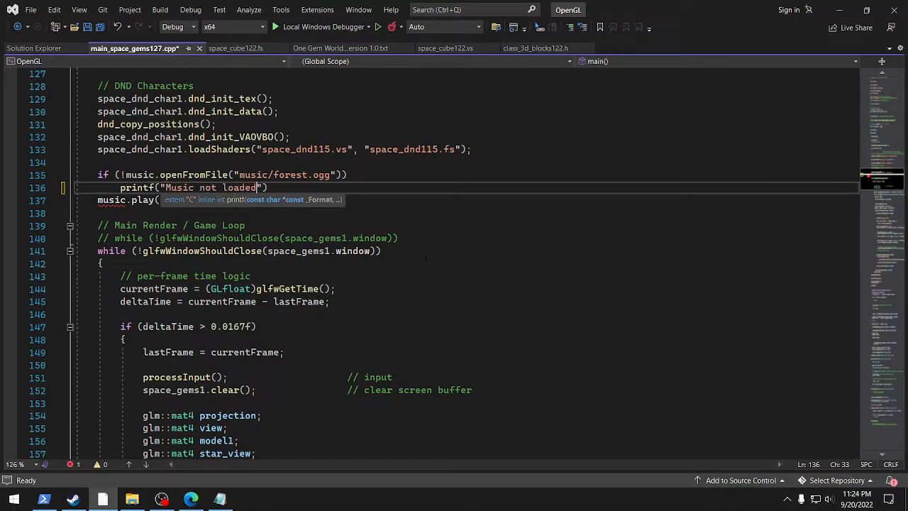
pyautogui.write('!!!')
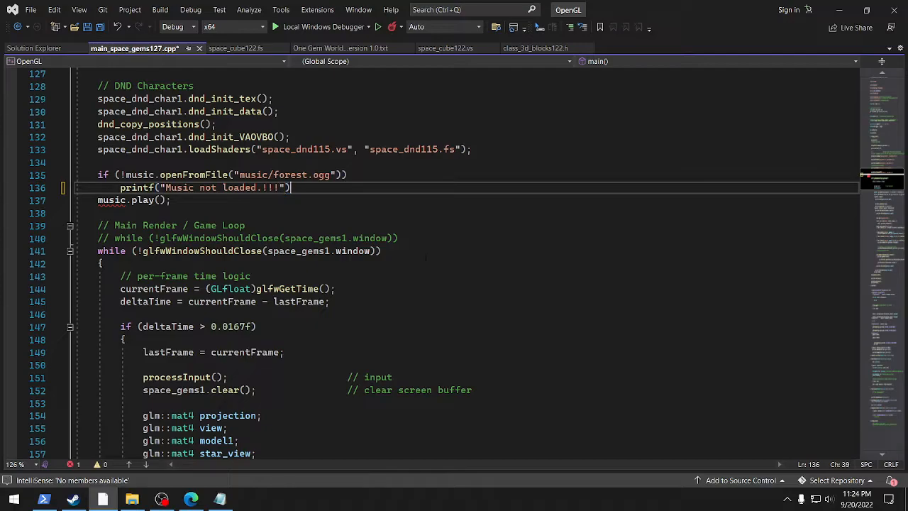
pyautogui.write(';')
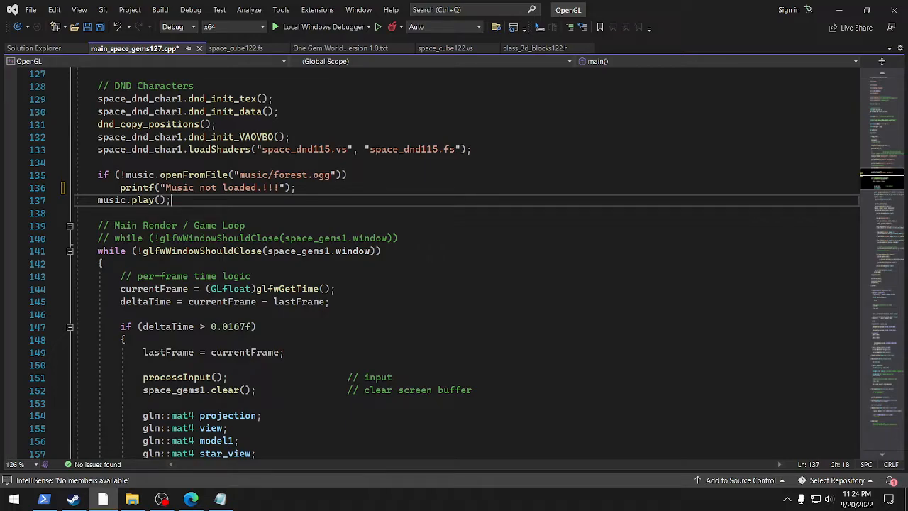
pyautogui.click(295, 187)
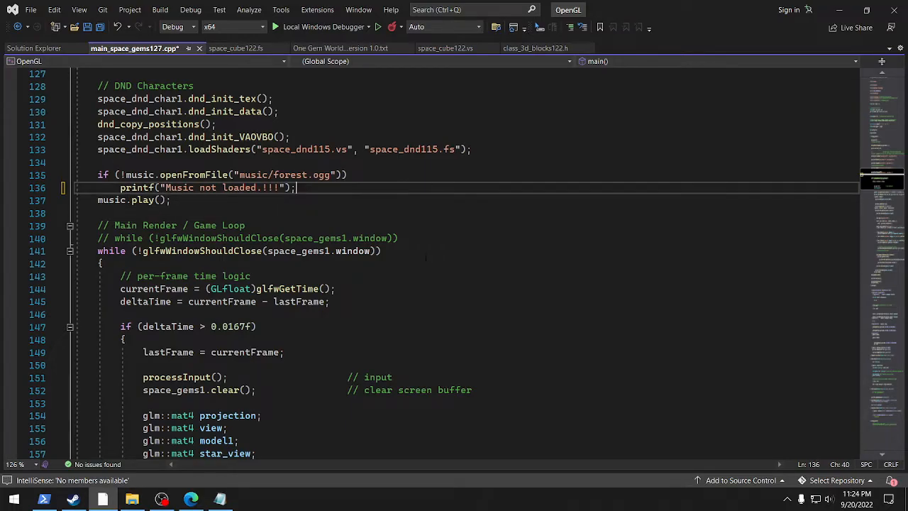
pyautogui.press('Return')
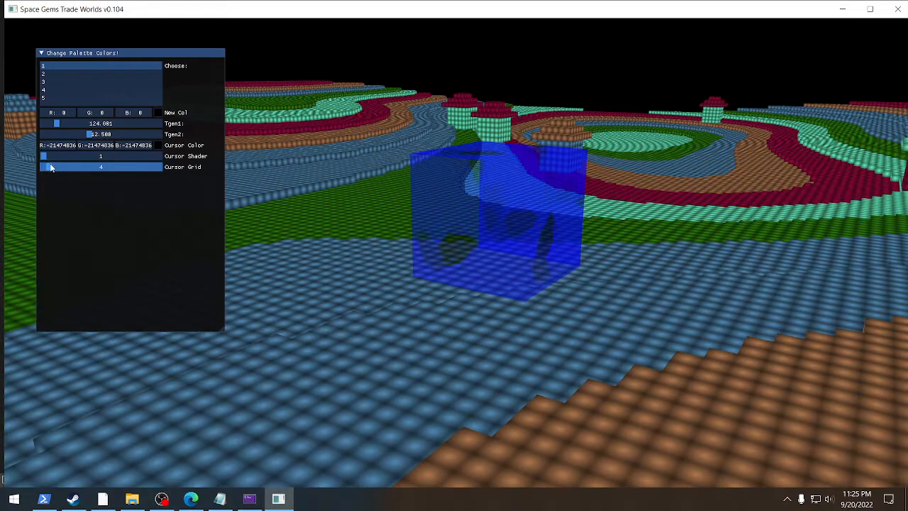
# Step: Set the Cursor Grid slider to 10 and make the cursor cube red
pyautogui.moveTo(51, 166); pyautogui.dragTo(158, 167)
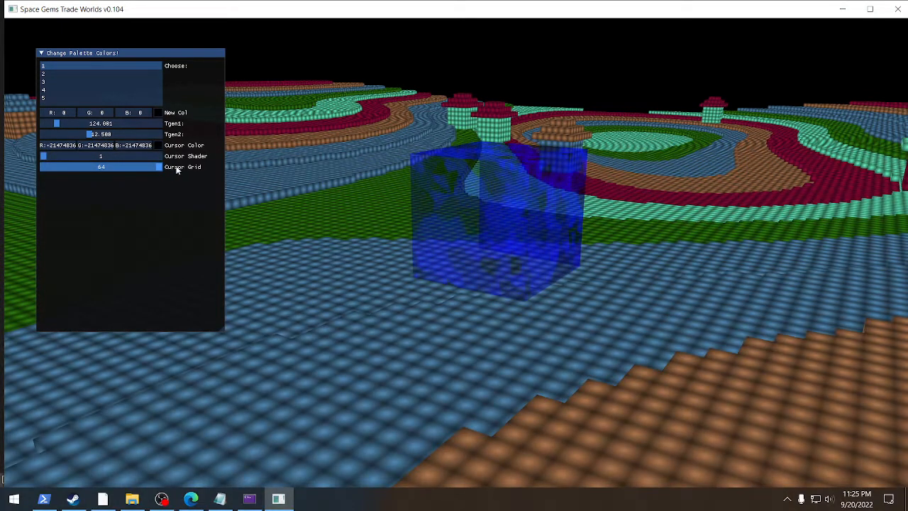
pyautogui.moveTo(159, 167); pyautogui.dragTo(50, 167)
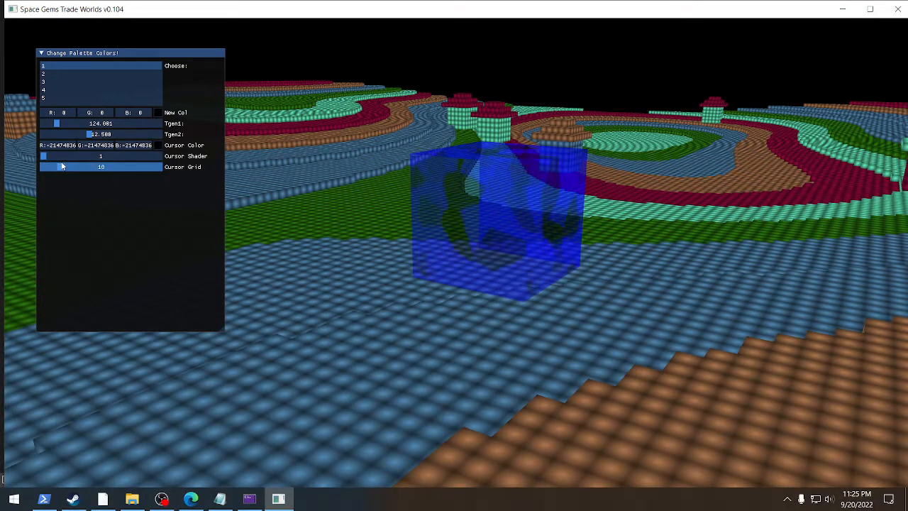
pyautogui.click(184, 144)
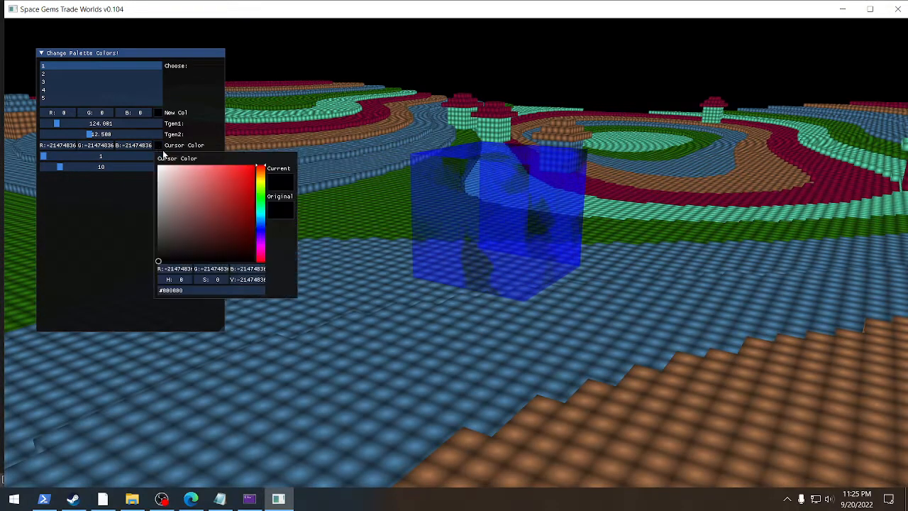
pyautogui.click(231, 174)
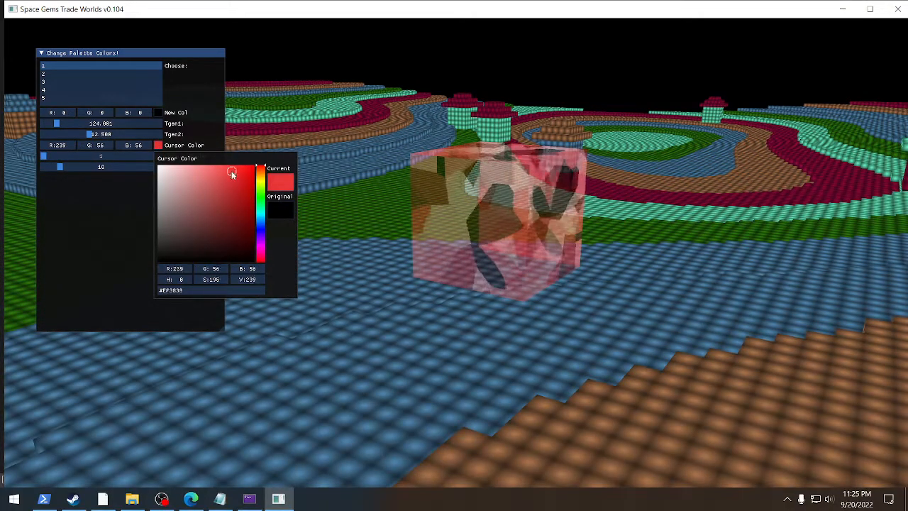
pyautogui.click(248, 170)
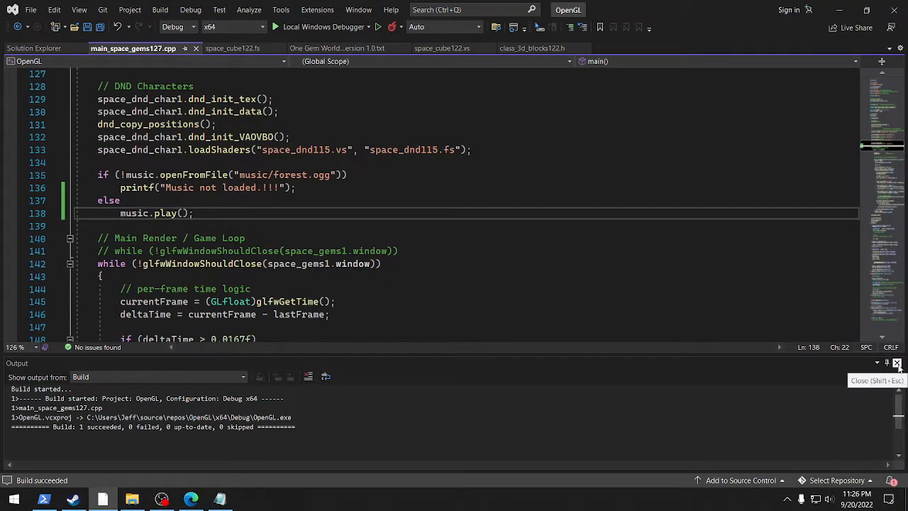
# Step: Close the build Output pane and show the hidden tray icons
pyautogui.click(895, 363)
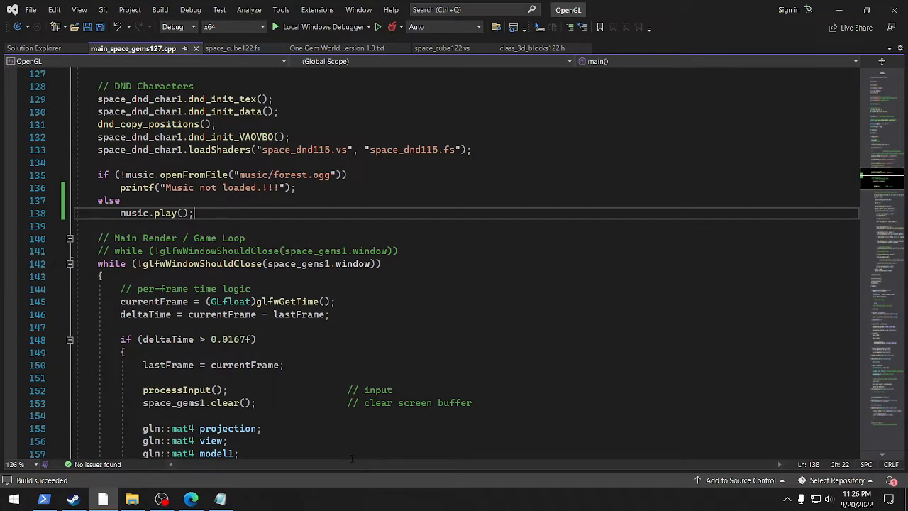
pyautogui.moveTo(785, 490)
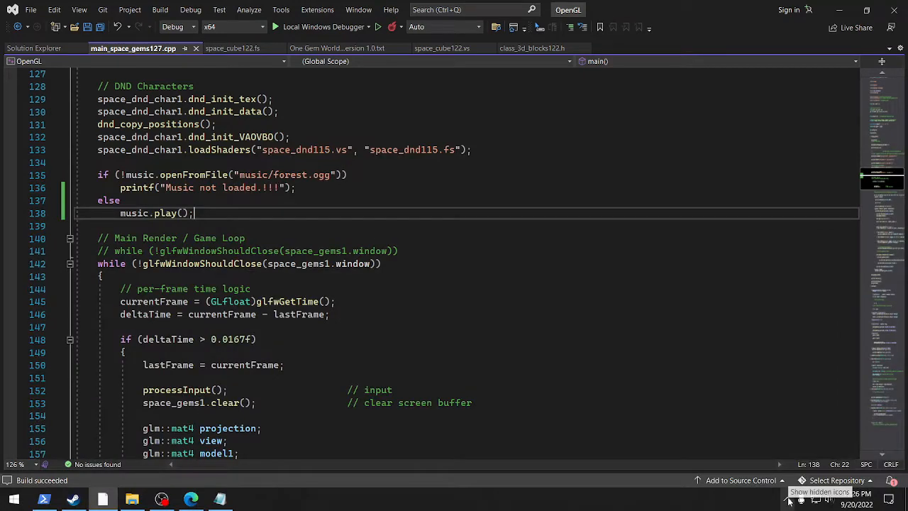
pyautogui.click(788, 492)
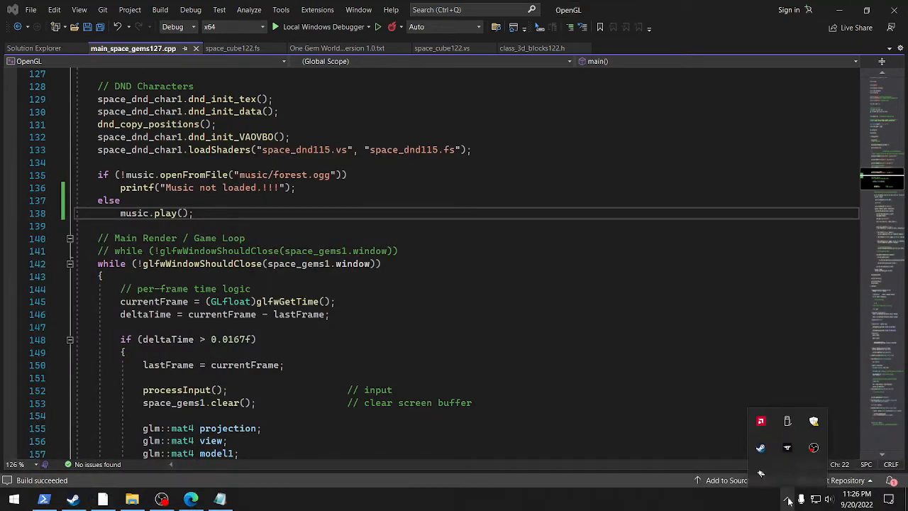
pyautogui.moveTo(813, 447)
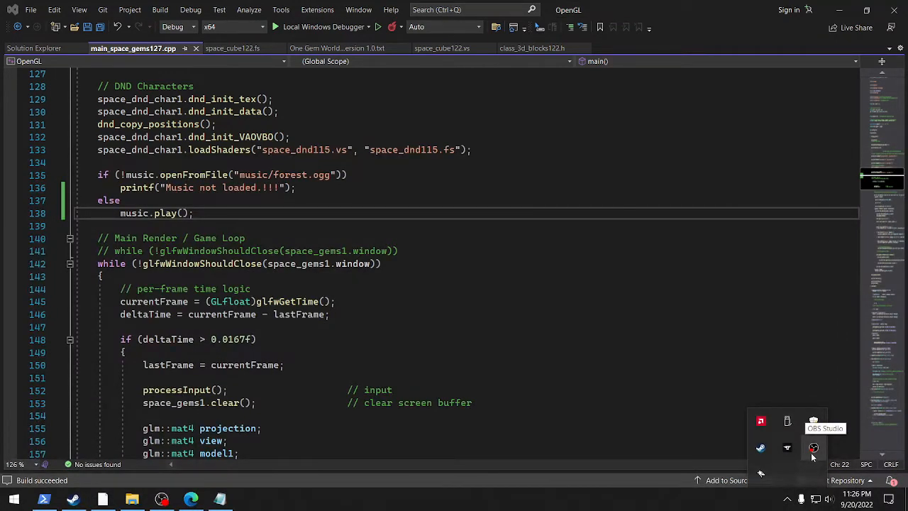
pyautogui.moveTo(812, 453)
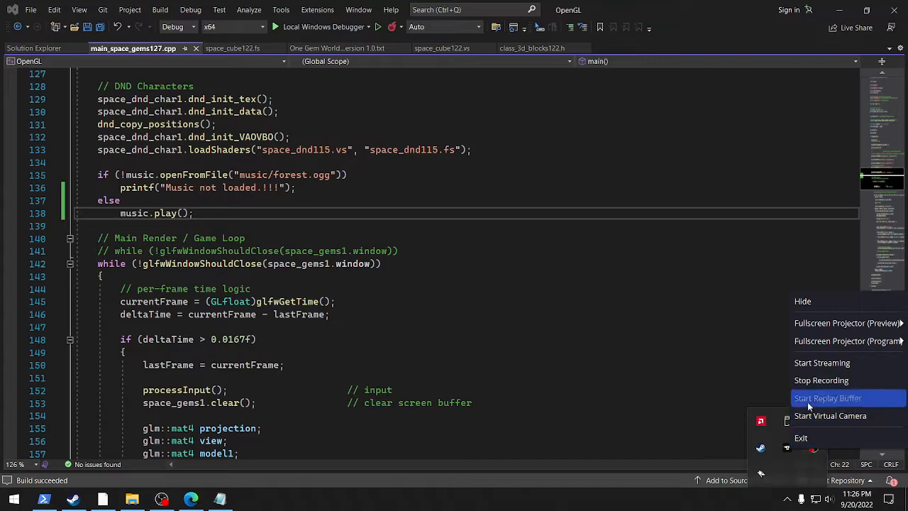
pyautogui.moveTo(820, 380)
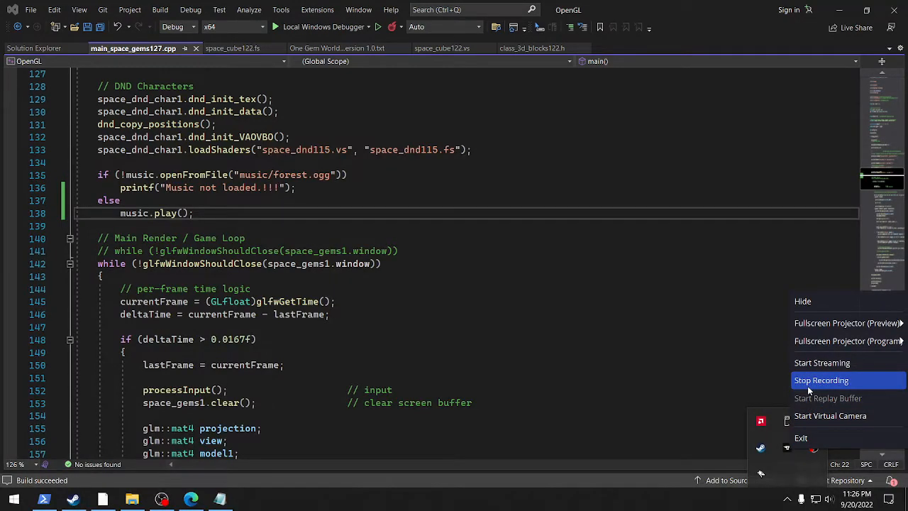